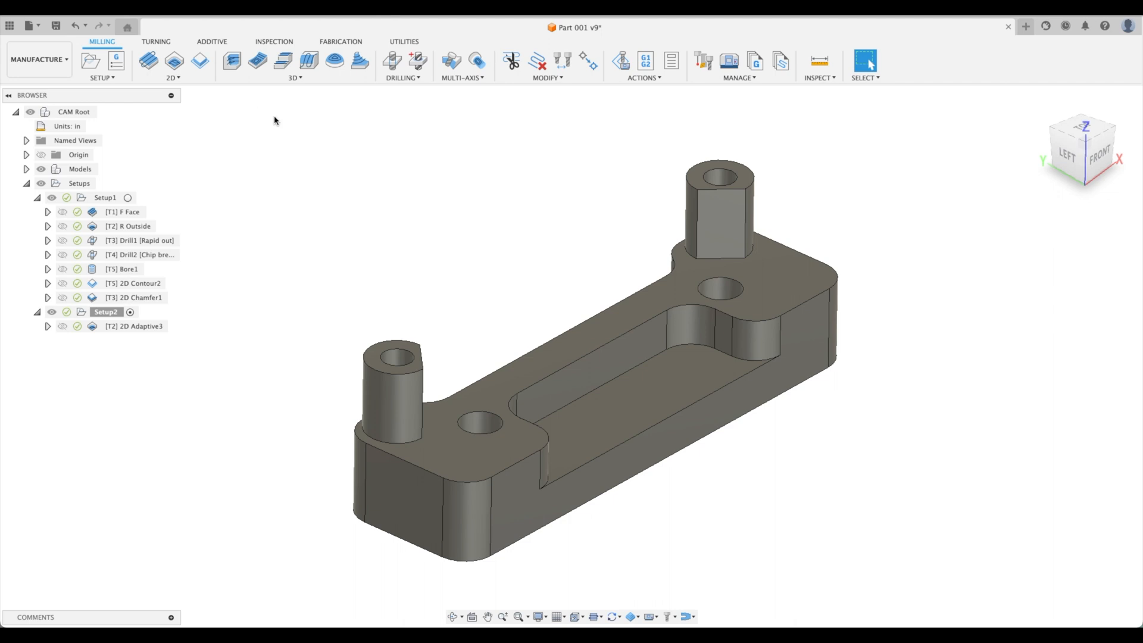
mouse_move(200, 60)
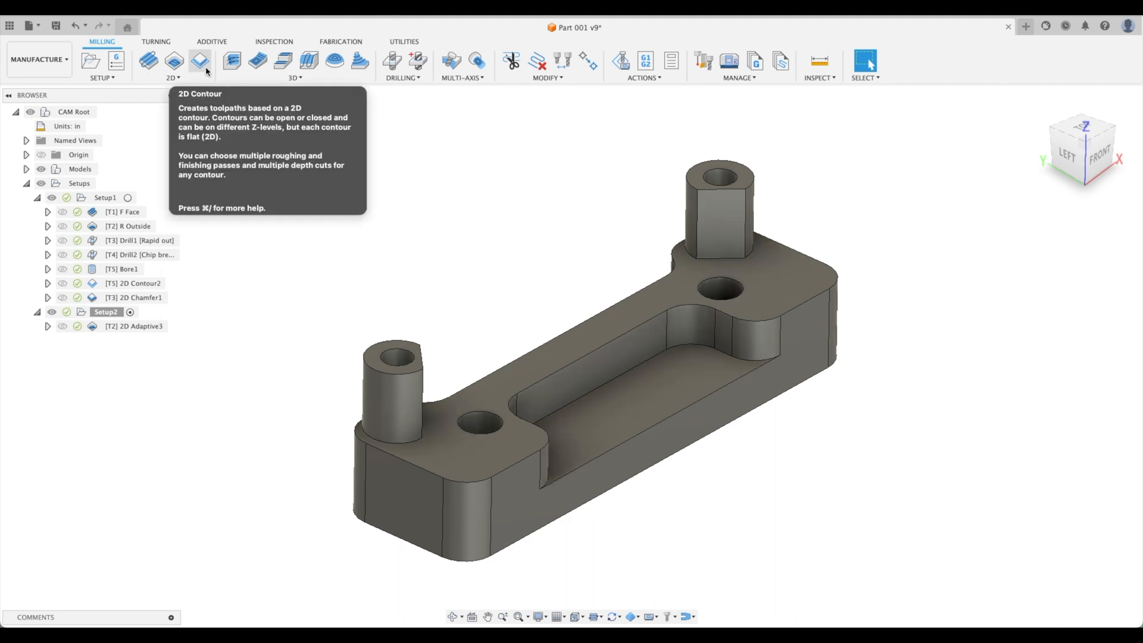
mouse_move(172, 60)
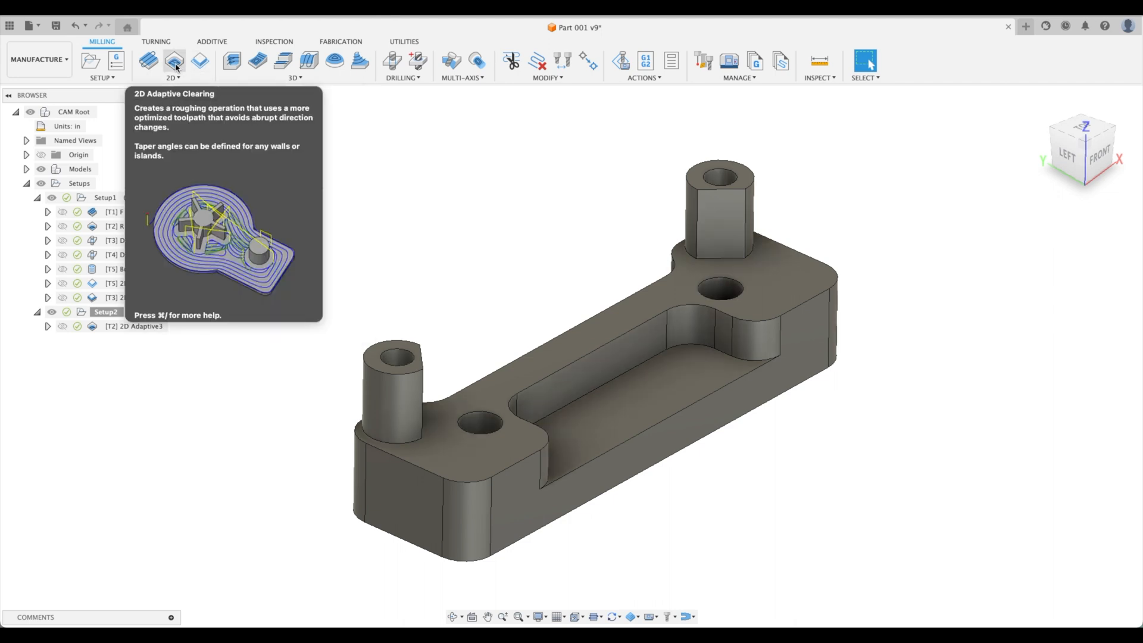
mouse_move(199, 75)
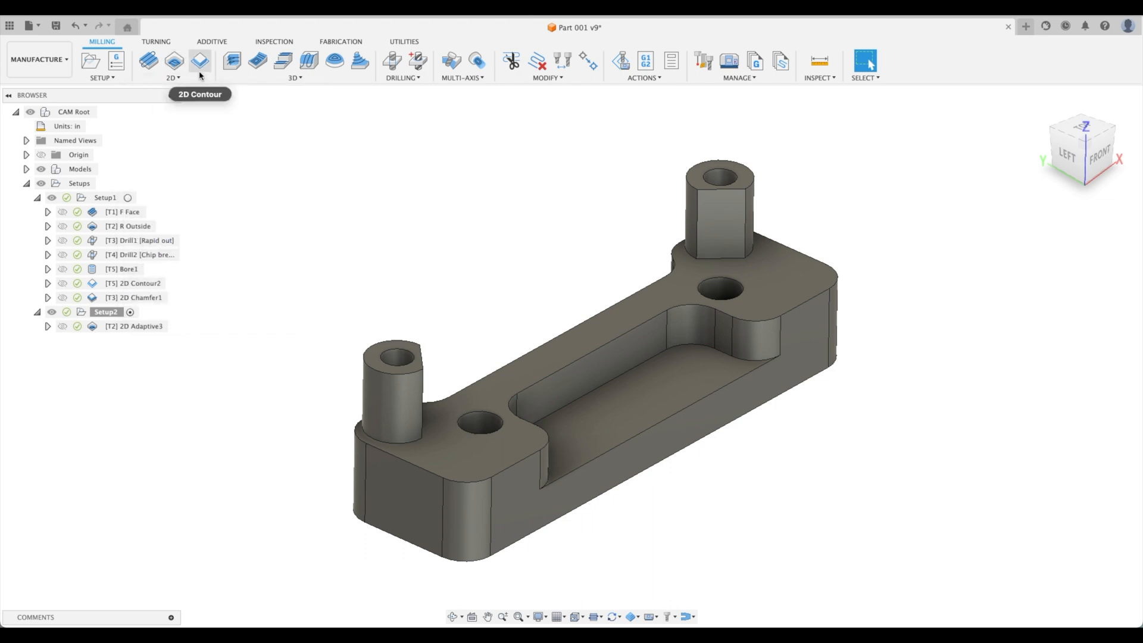
mouse_move(257, 89)
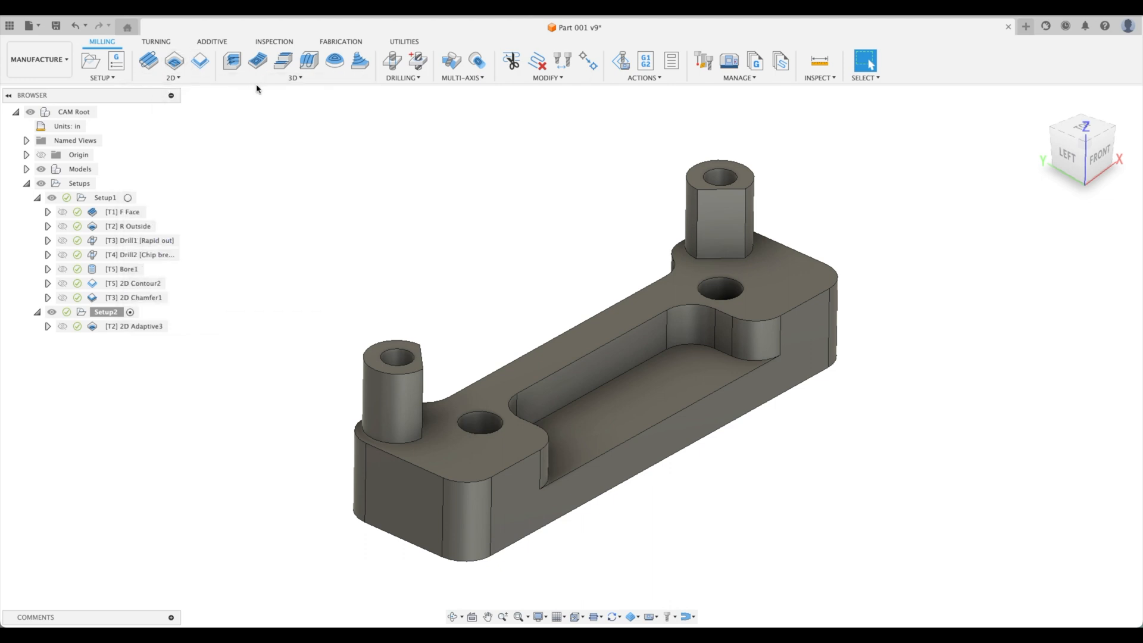
mouse_move(280, 62)
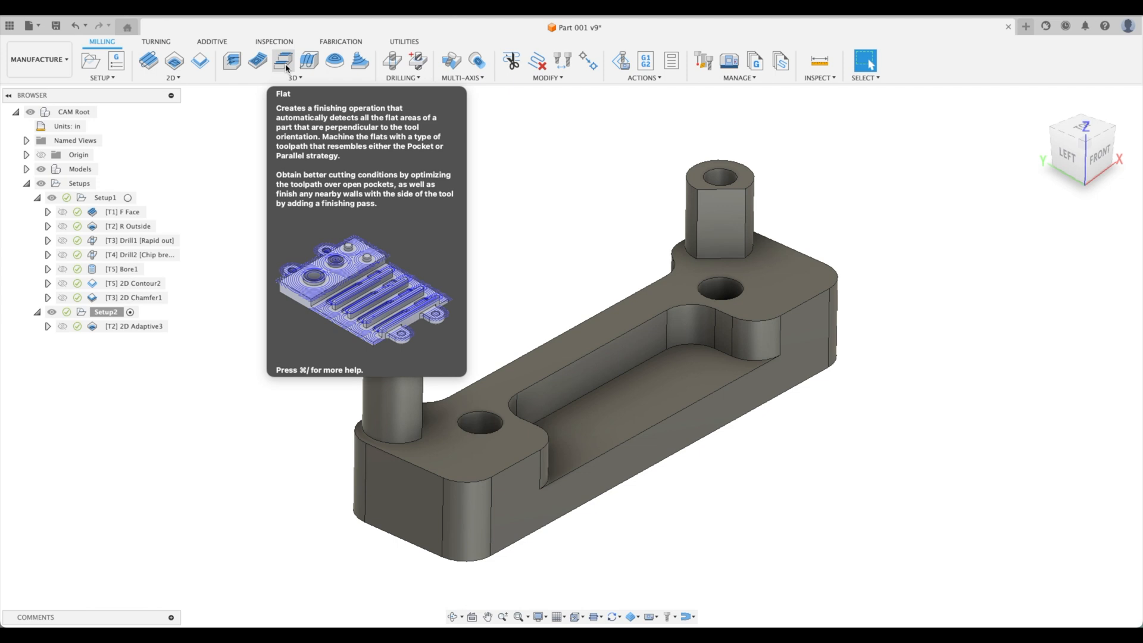
Step: Start a Flat operation in Setup2 using tool T5, the Ø1/4" flat endmill
click(278, 60)
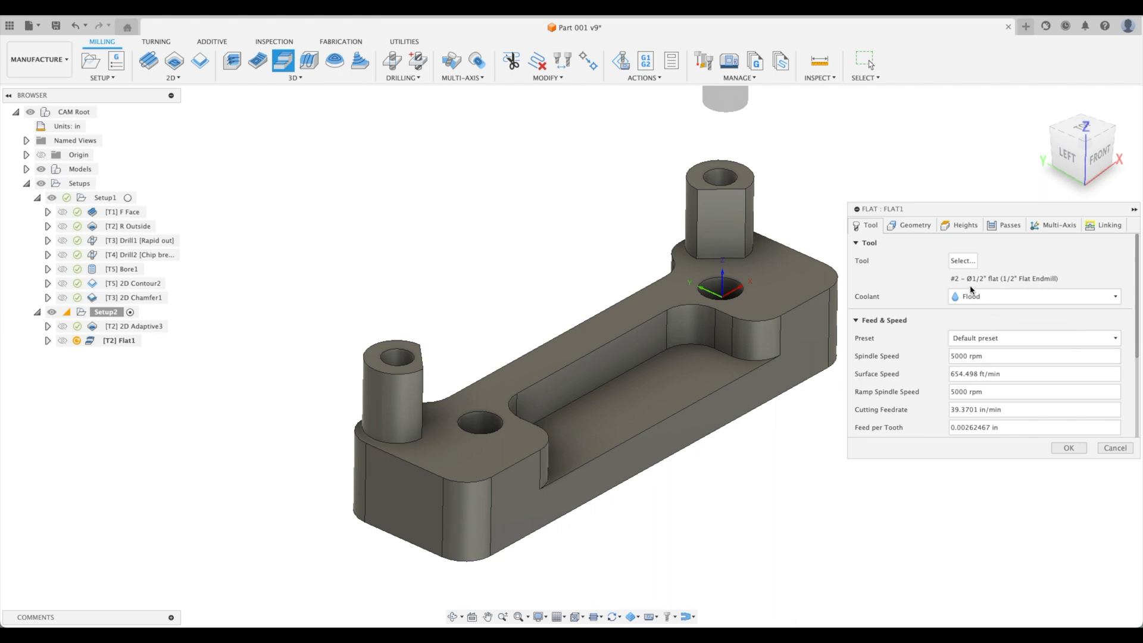
click(962, 260)
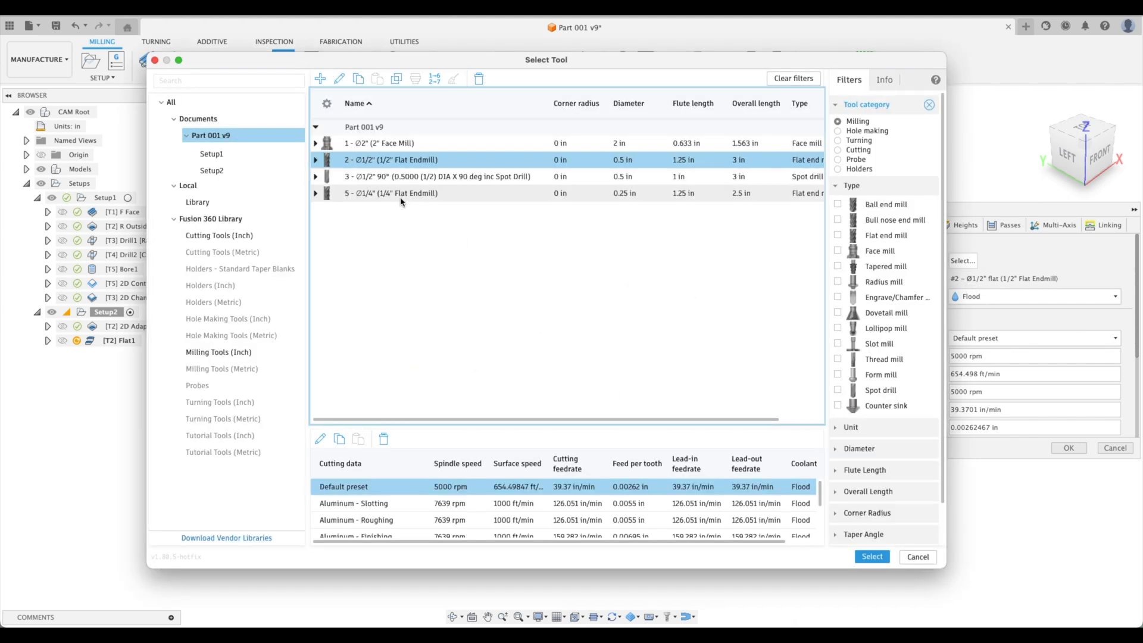
click(872, 556)
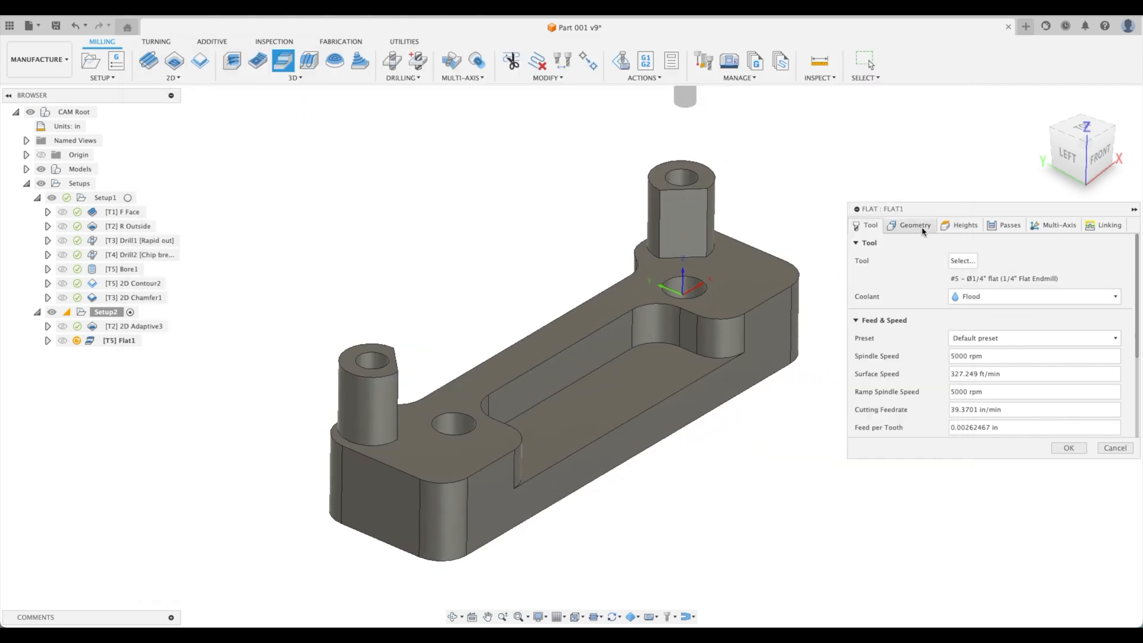
Step: Set Flat's bottom height to the pocket floor face and top height offset to -0.01 in
click(915, 225)
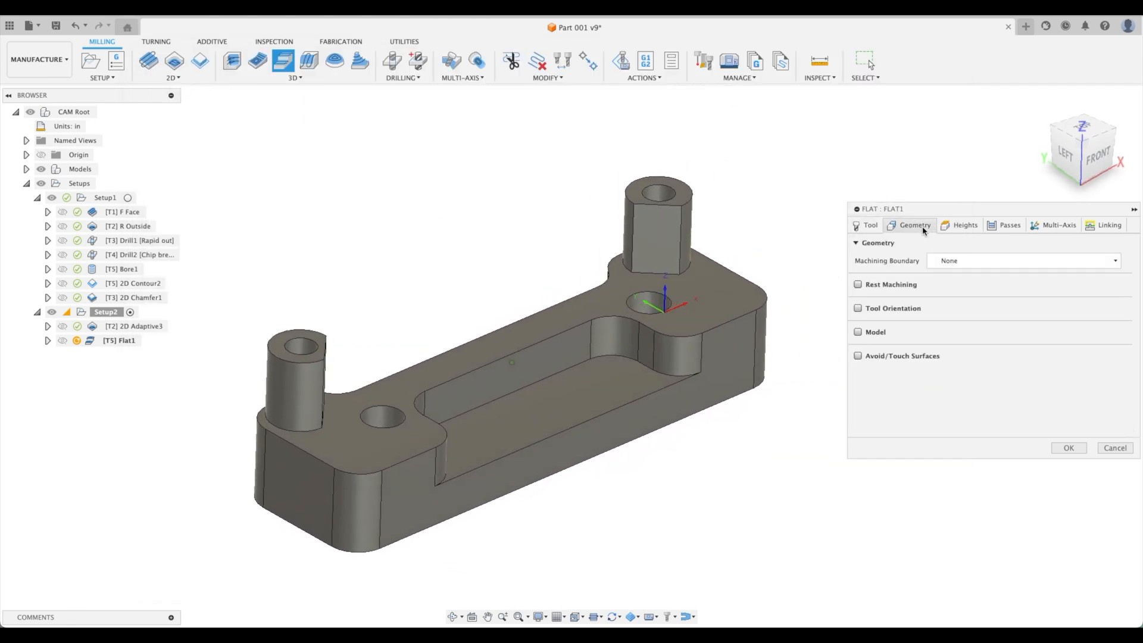
click(964, 225)
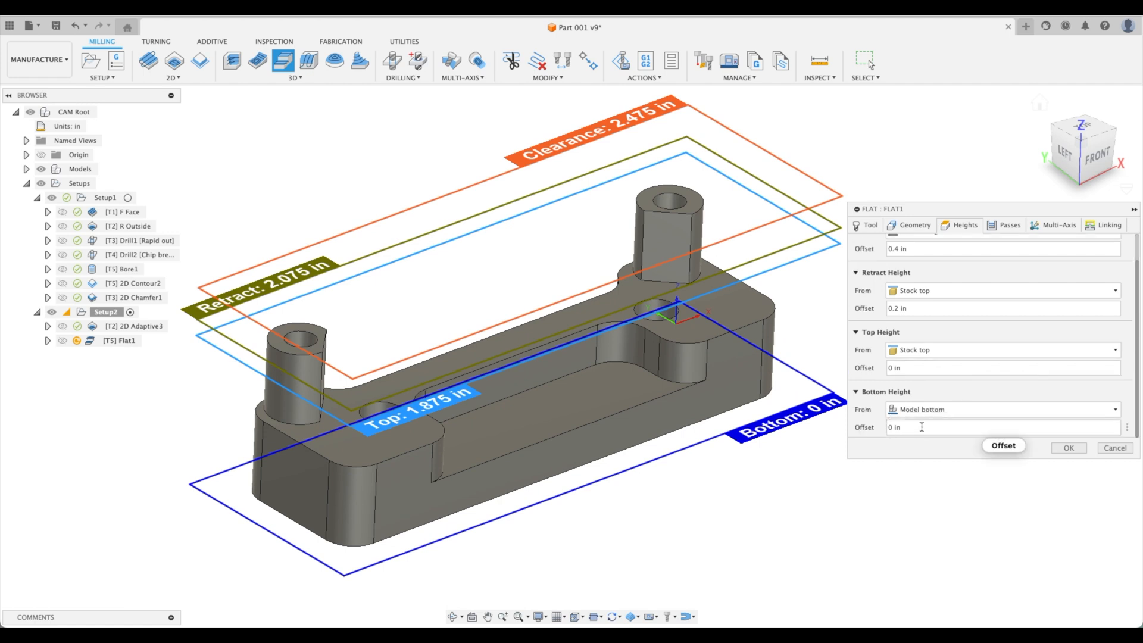
click(1002, 410)
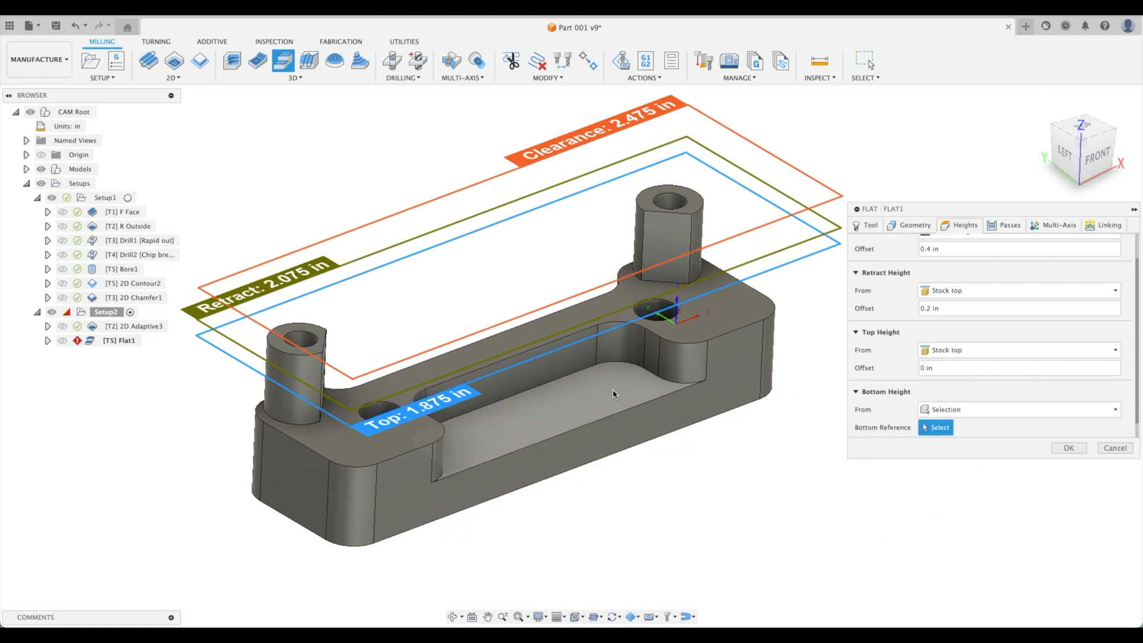
click(615, 395)
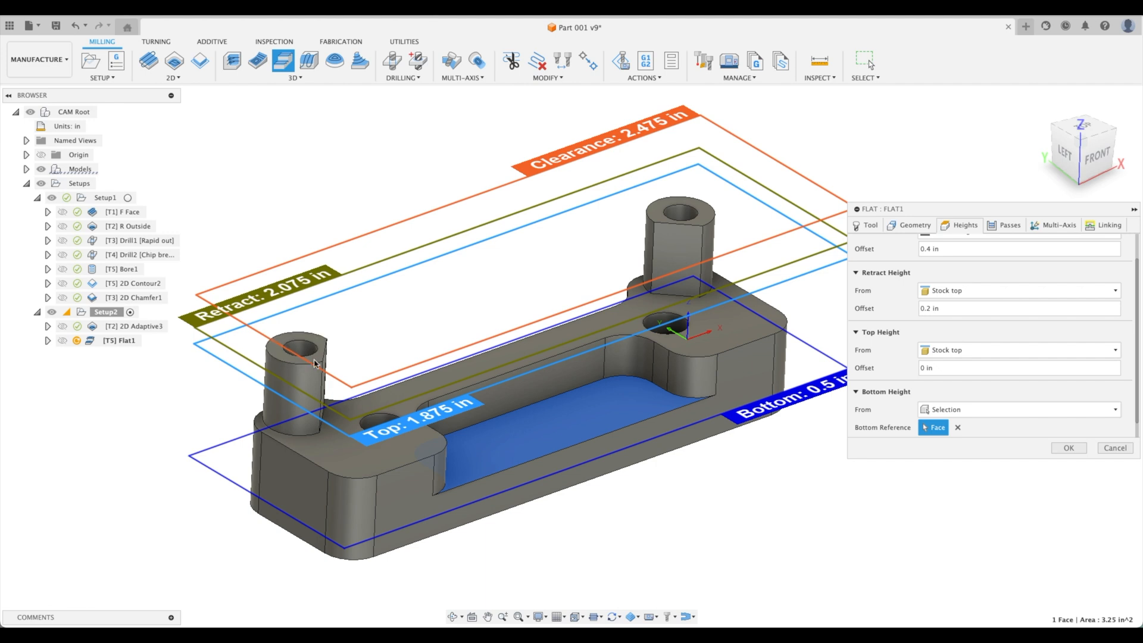
mouse_move(420, 285)
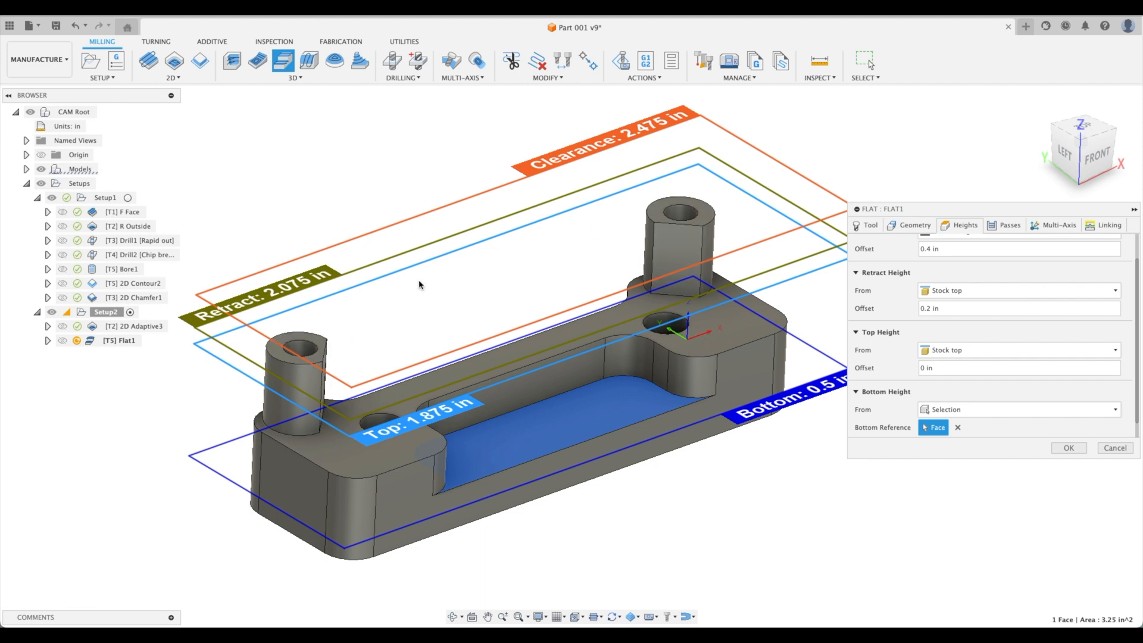
mouse_move(671, 225)
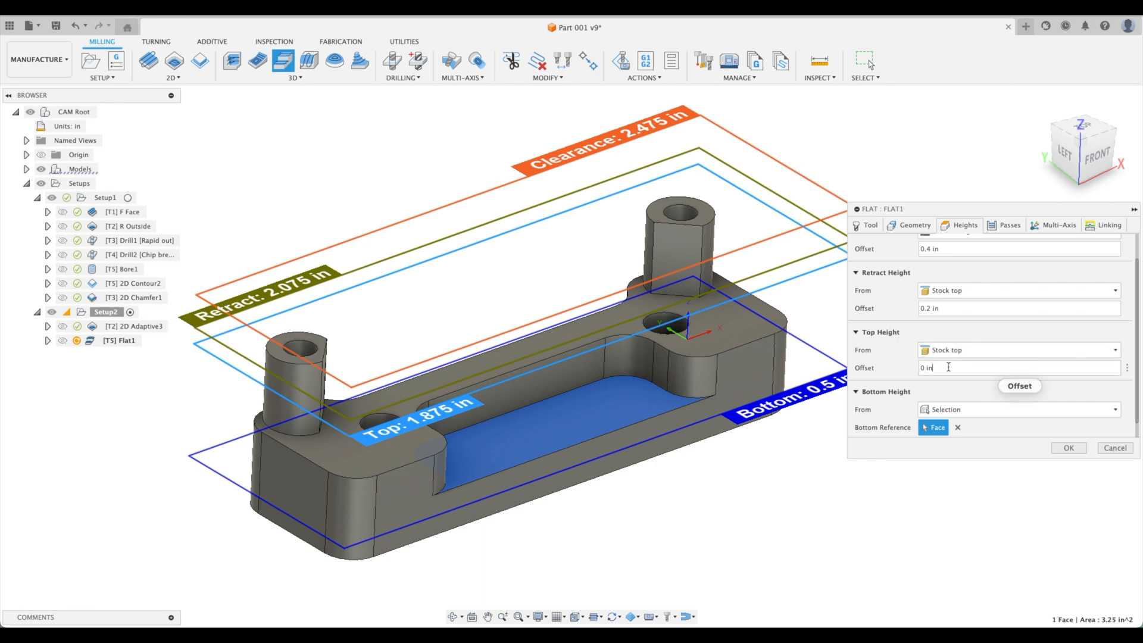
text(-)
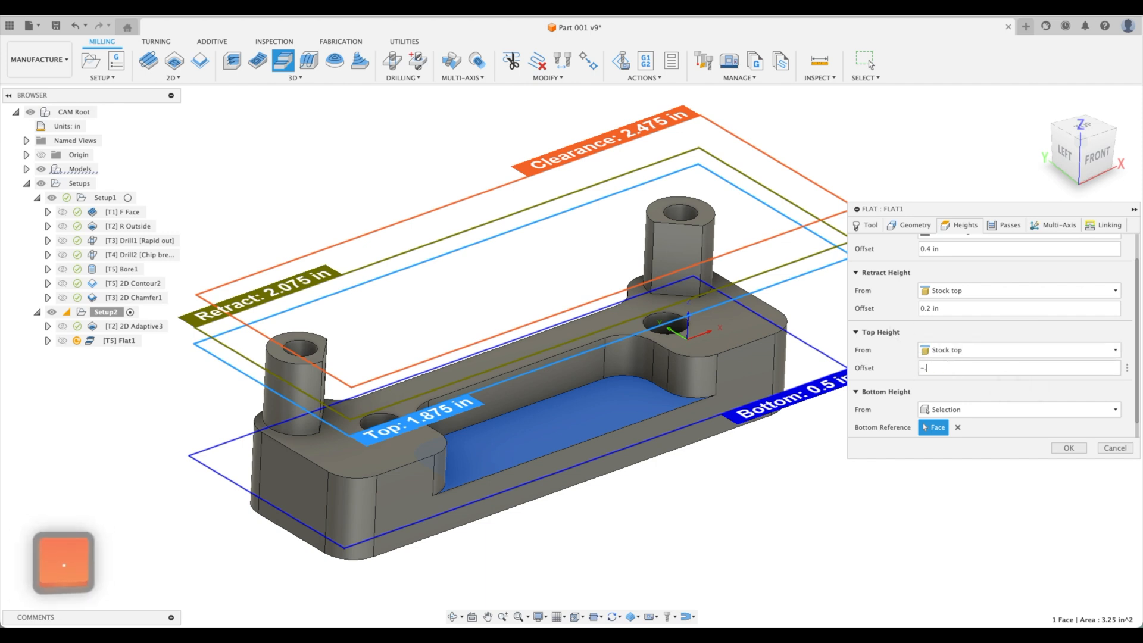
text(-.01)
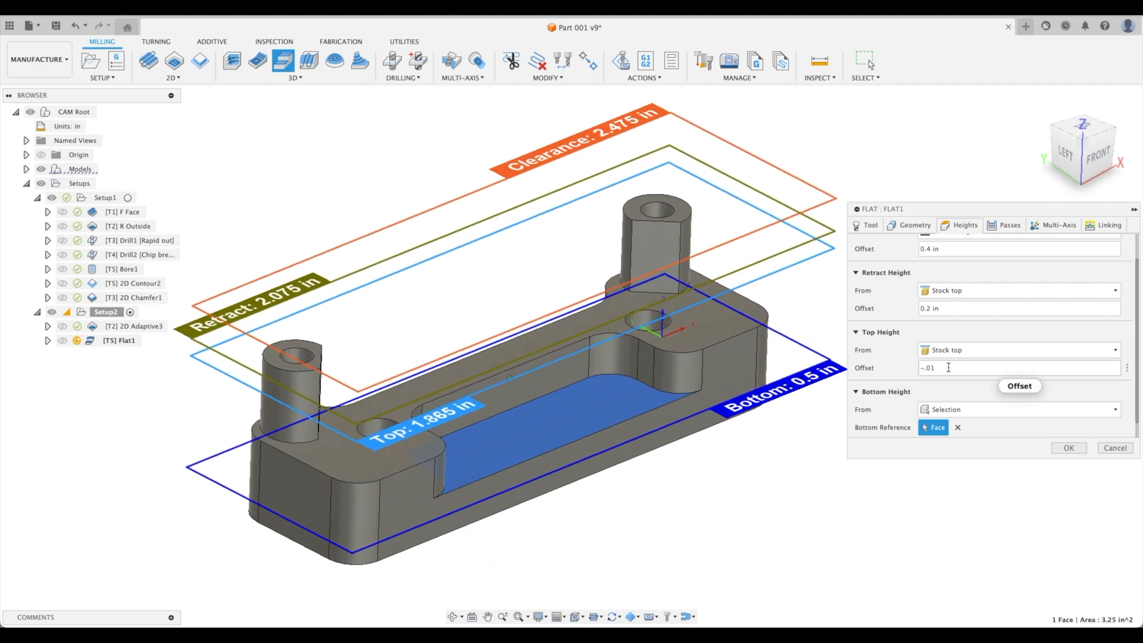
click(1010, 225)
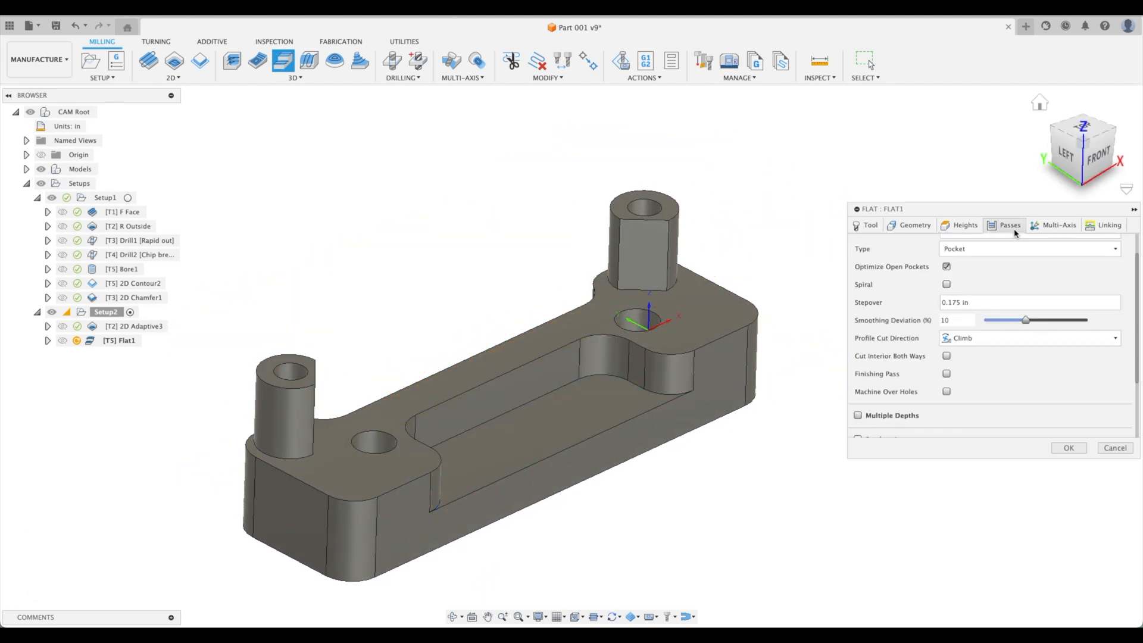
Step: Enable a finishing pass with 0.01 in finishing stepover and generate the Flat toolpath
click(1010, 225)
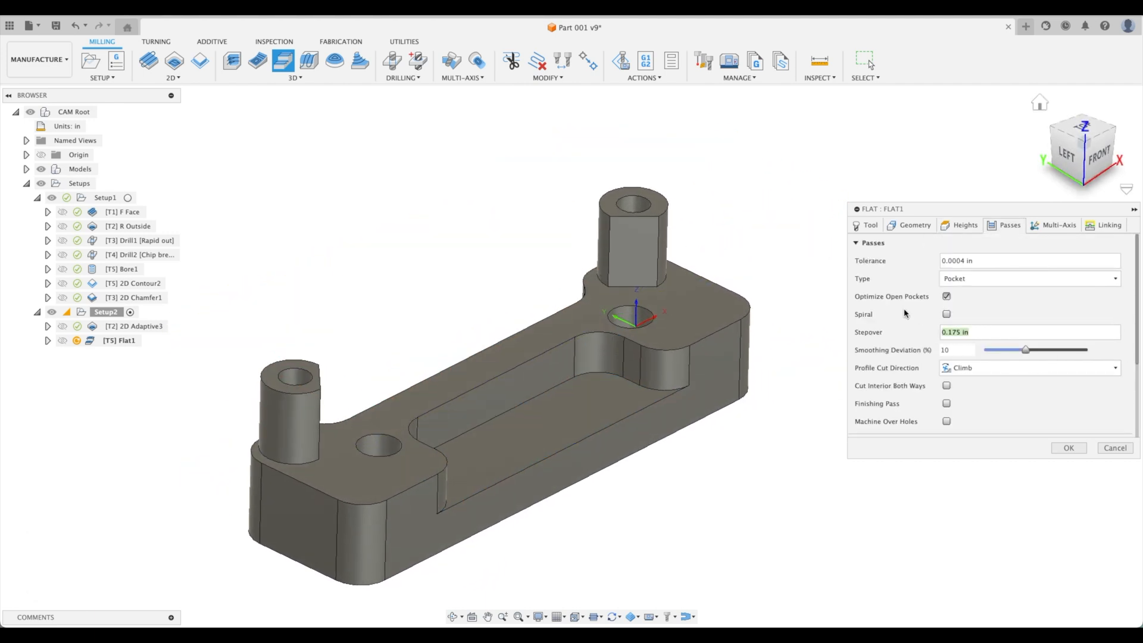
scroll(down, 3)
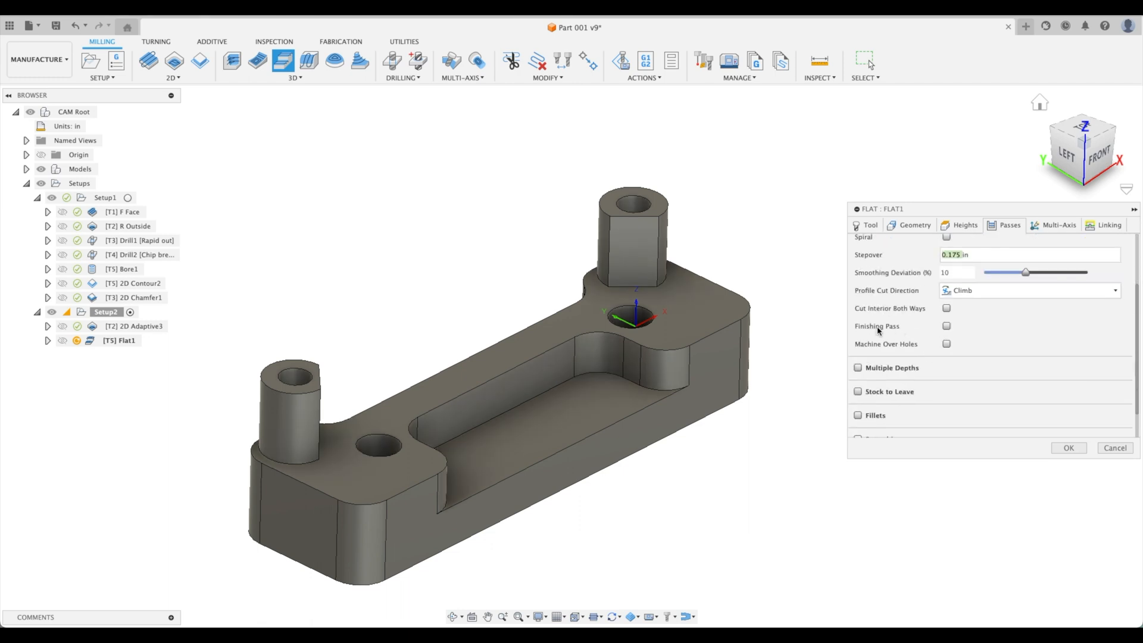
click(946, 327)
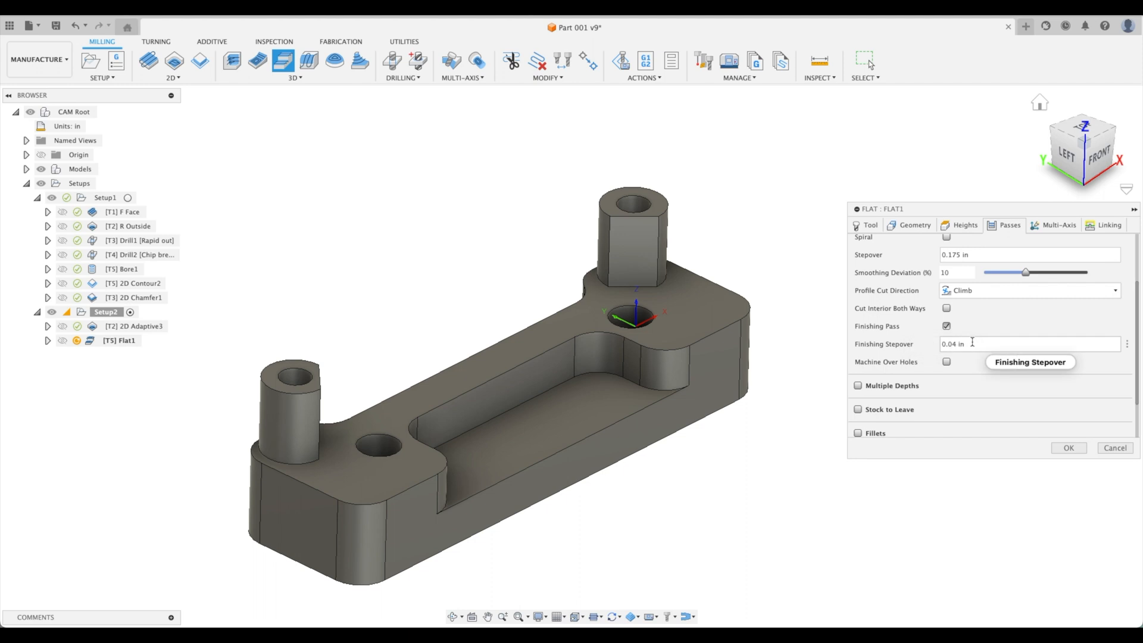
text(.01)
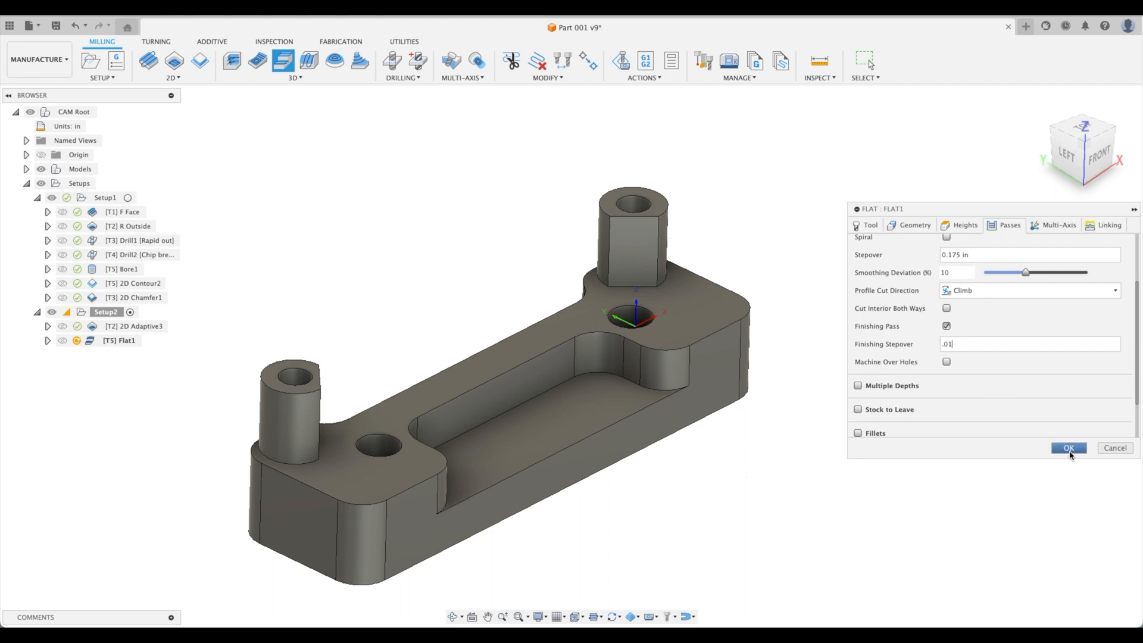
click(1069, 448)
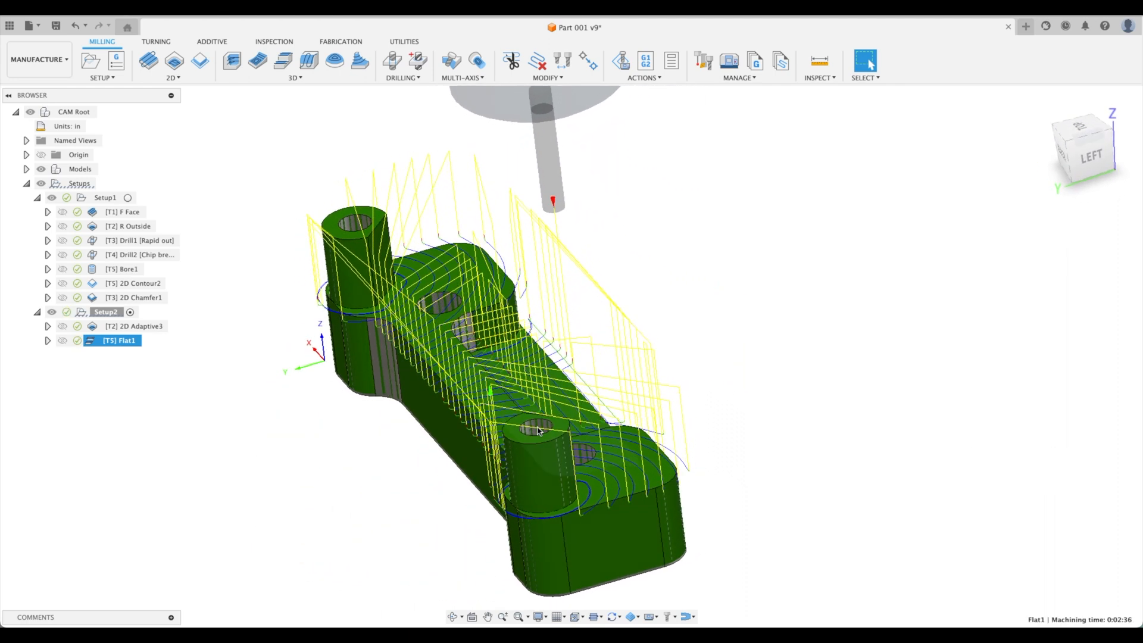
Step: Reopen Flat1 for editing from its browser context menu
right_click(98, 341)
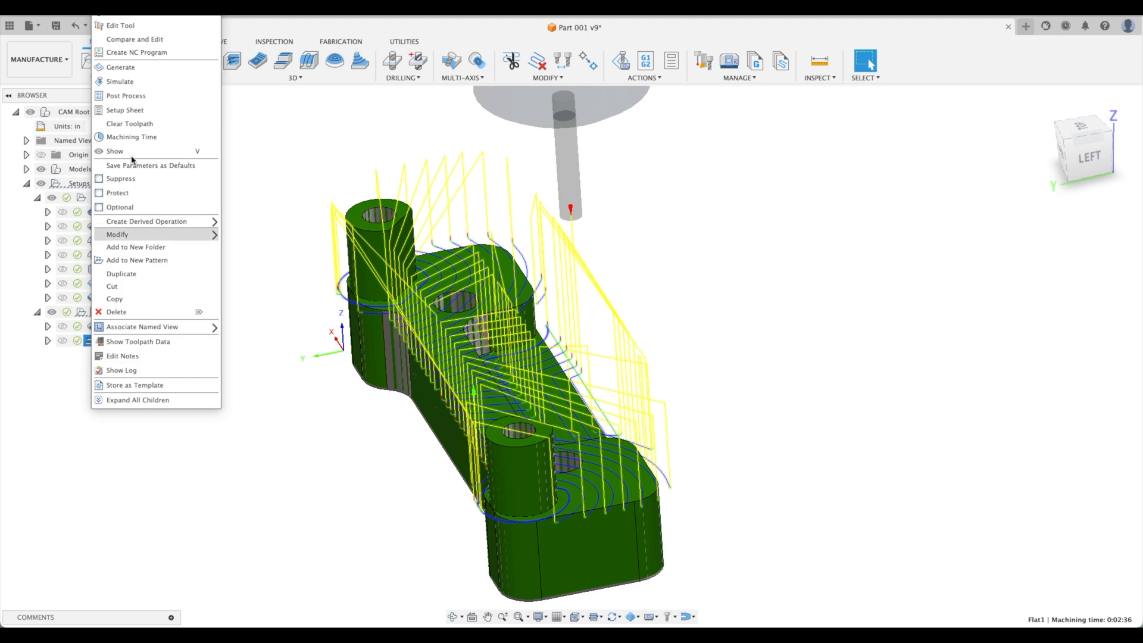
mouse_move(133, 26)
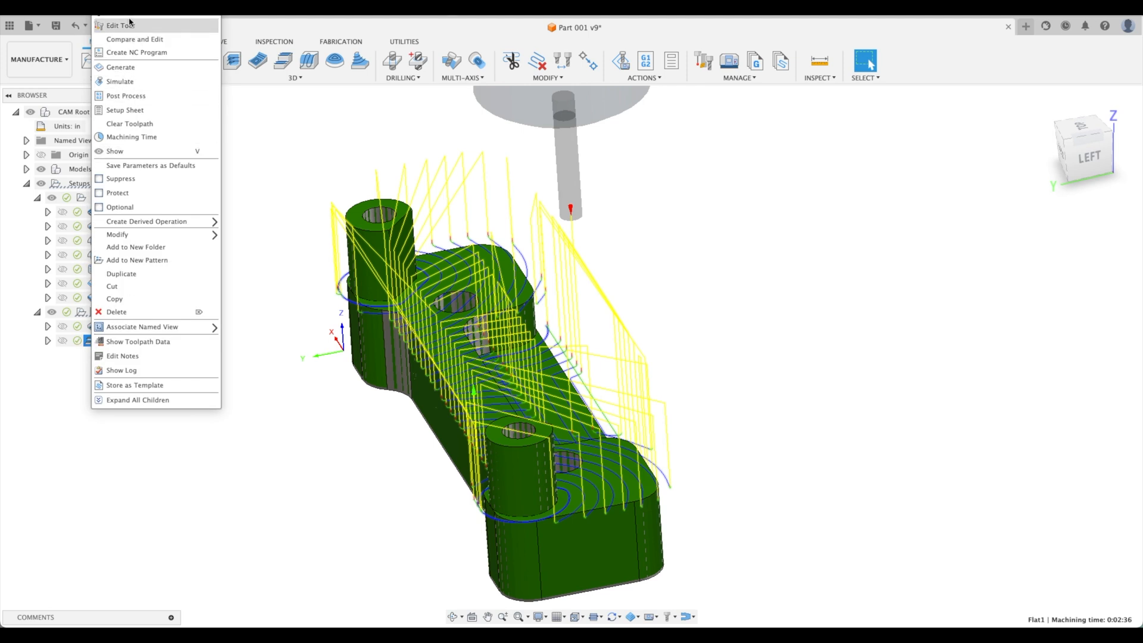
click(119, 25)
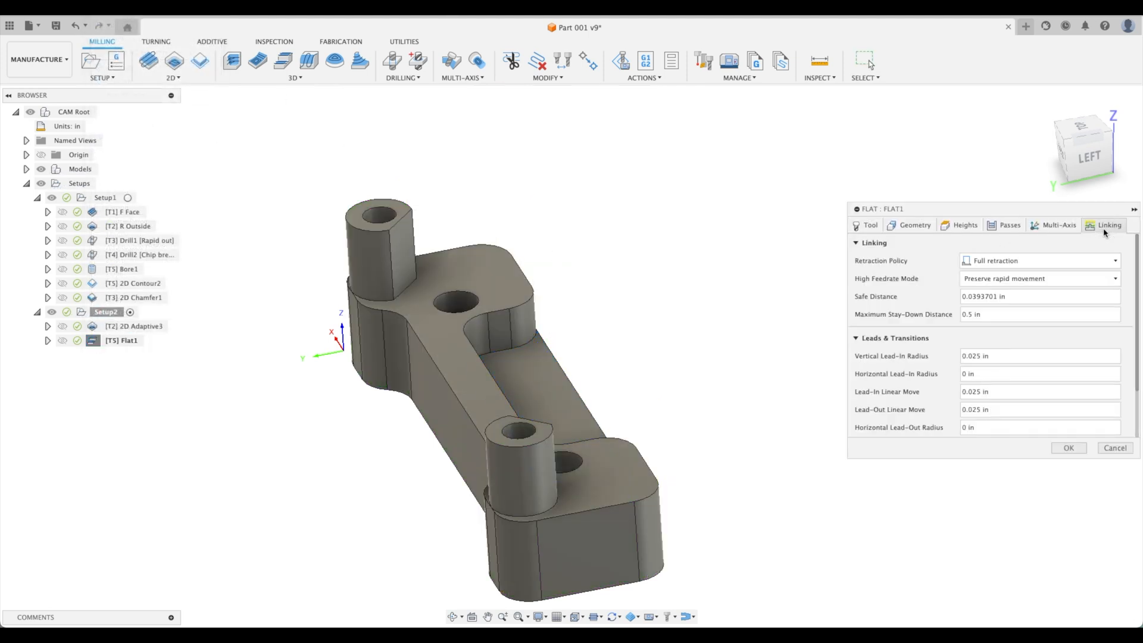
Step: Set Flat1's retraction policy to Minimum retraction
click(1039, 261)
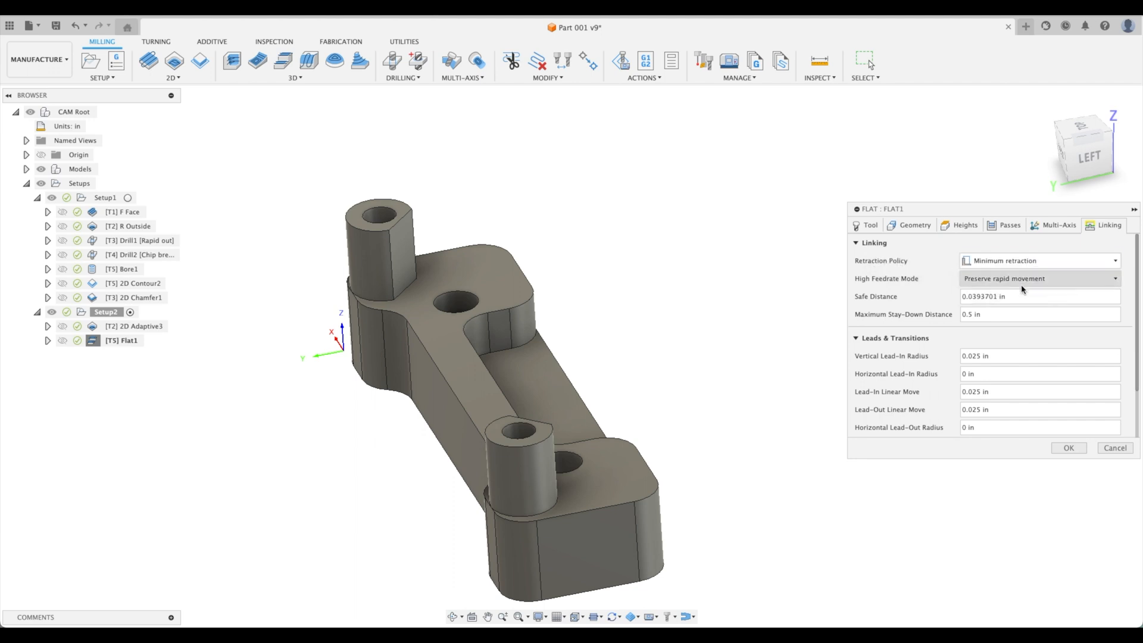
mouse_move(993, 314)
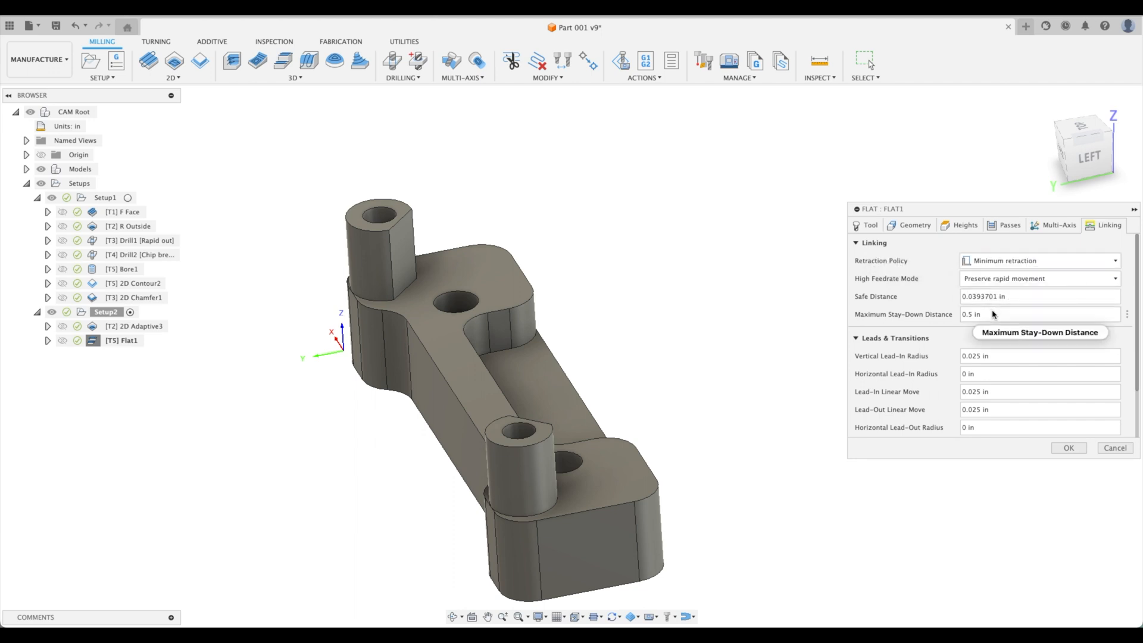
mouse_move(1000, 316)
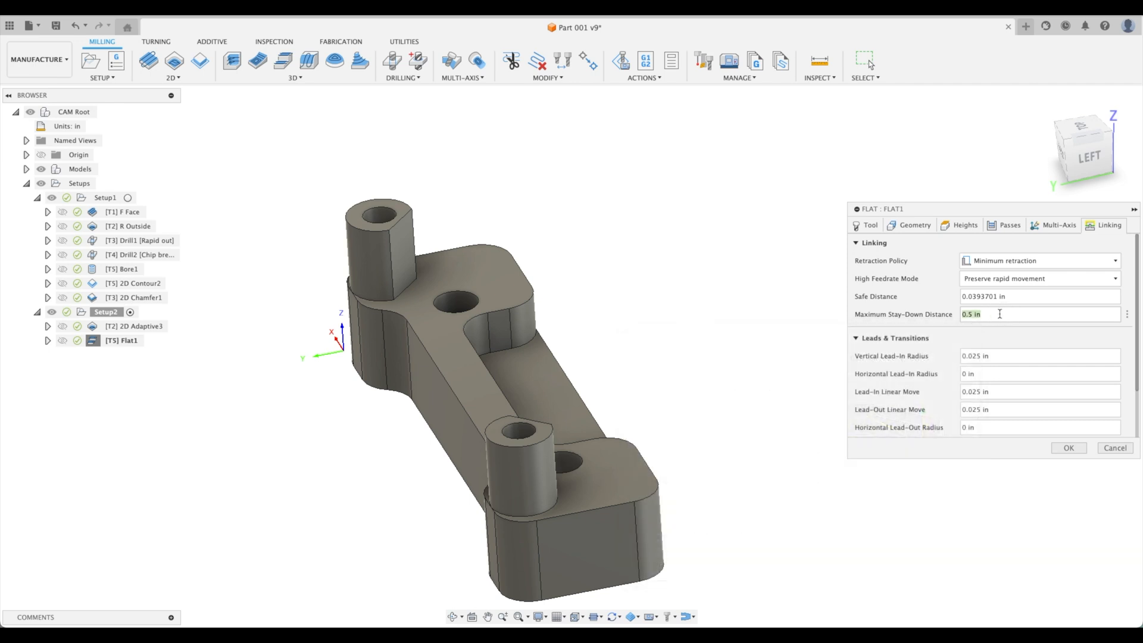
click(1068, 448)
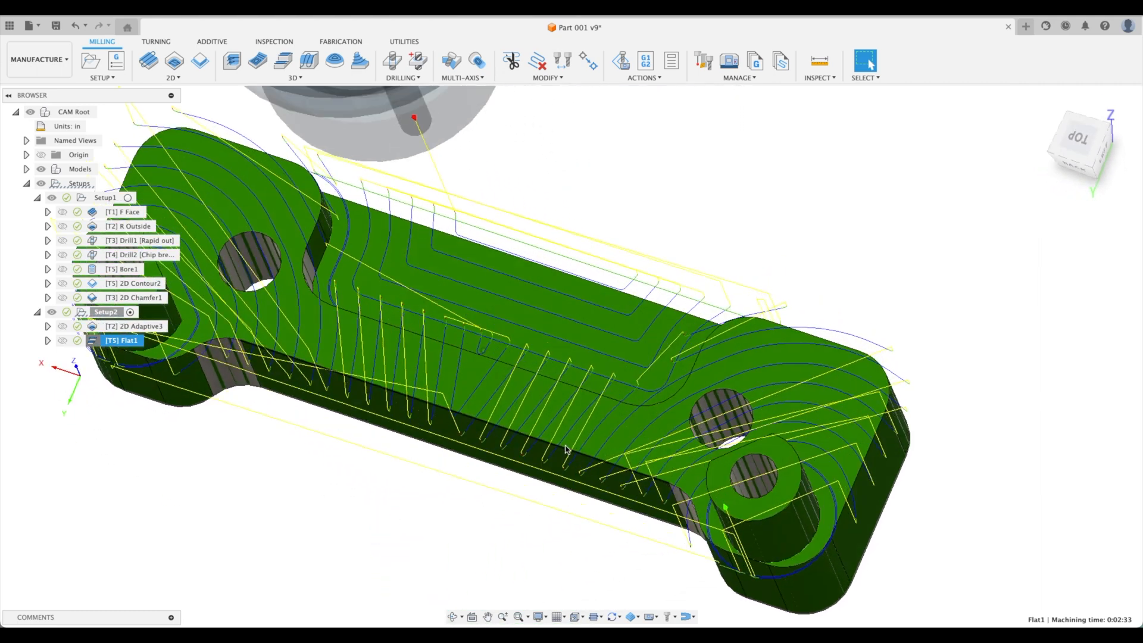
Step: Orbit the model to inspect the regenerated Flat1 toolpath from several angles
drag(568, 450, 326, 312)
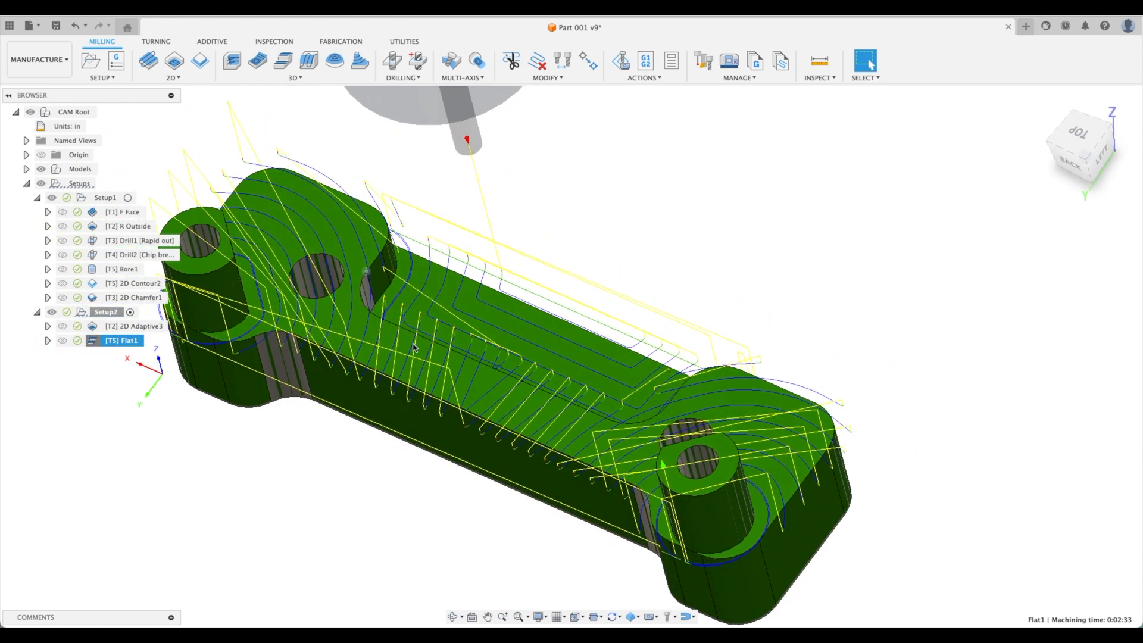
drag(413, 347, 594, 404)
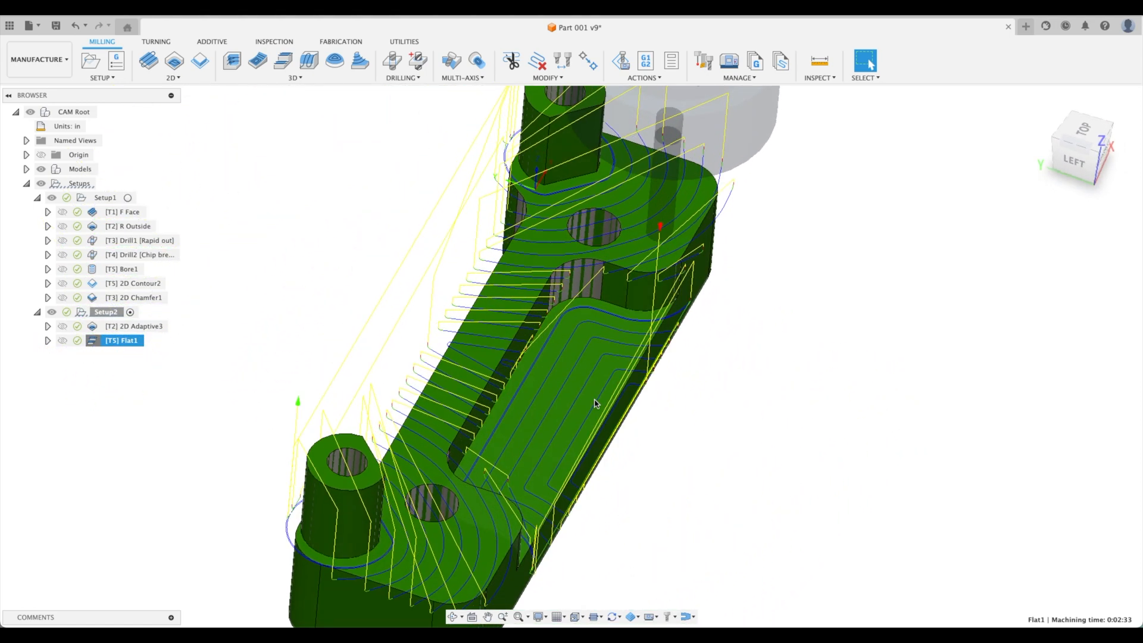
Step: Simulate the Flat1 toolpath, play it through, and exit the simulation
right_click(114, 340)
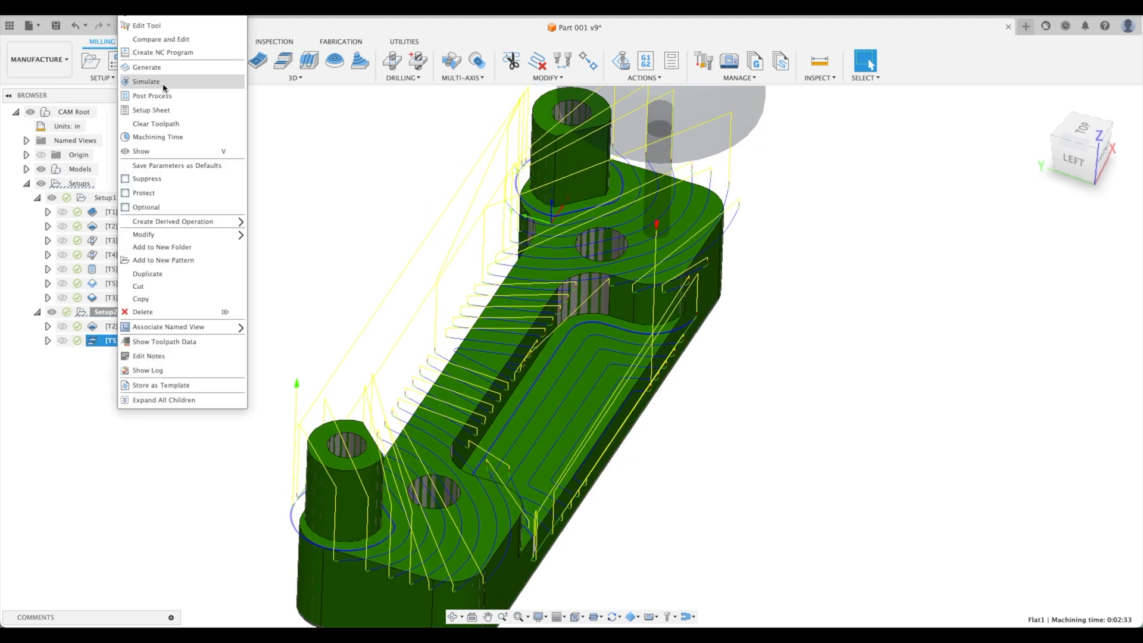
click(146, 81)
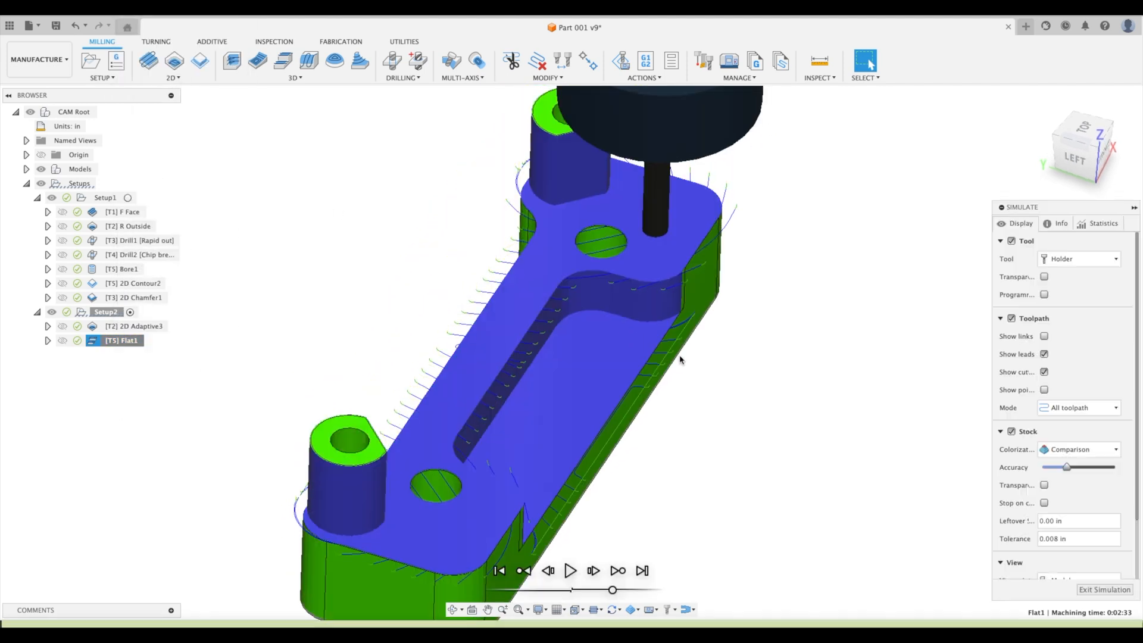
click(571, 571)
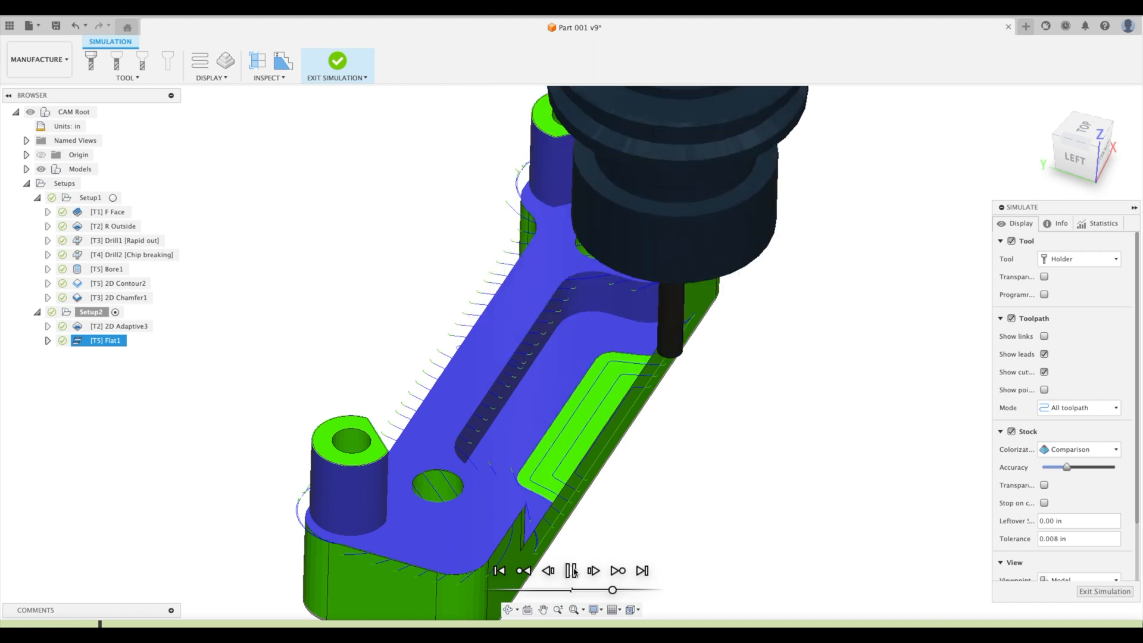
click(575, 571)
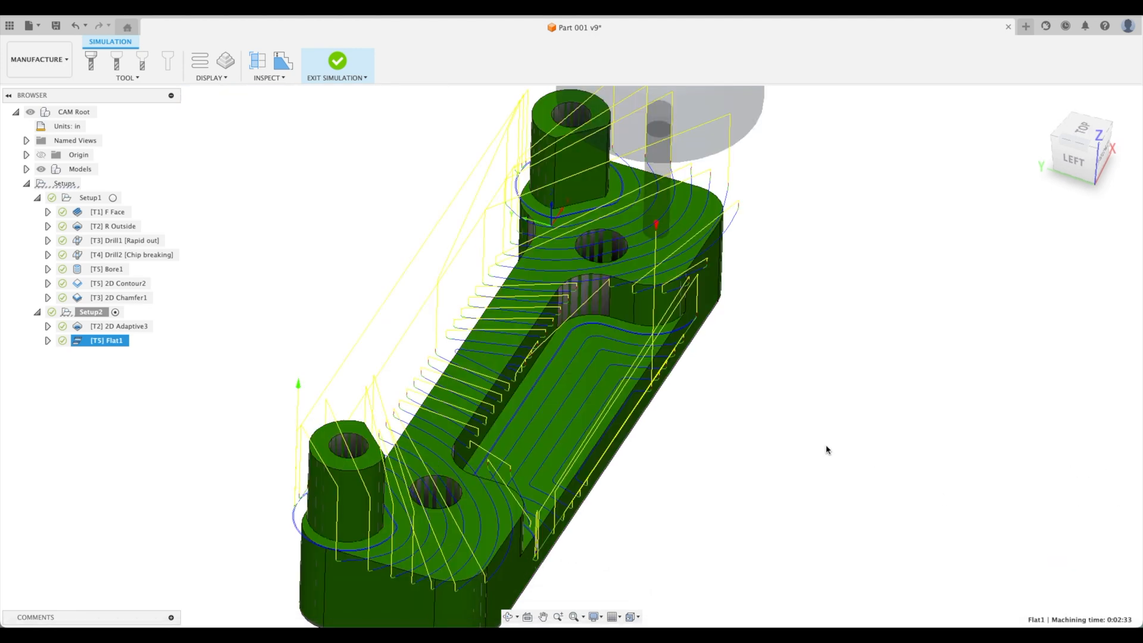
click(336, 60)
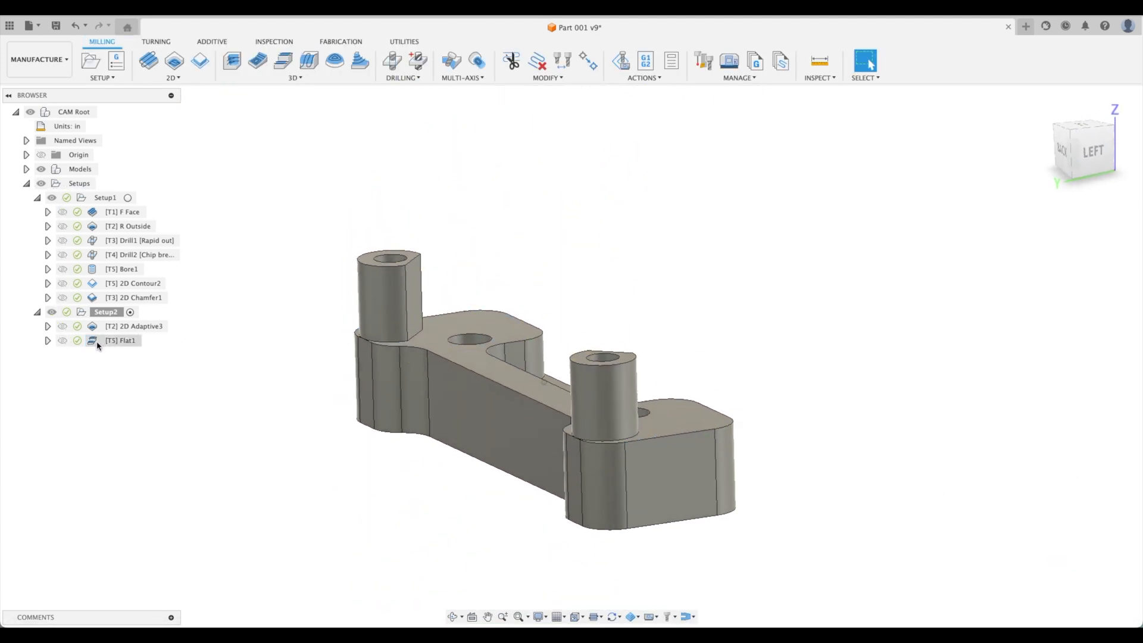
click(119, 340)
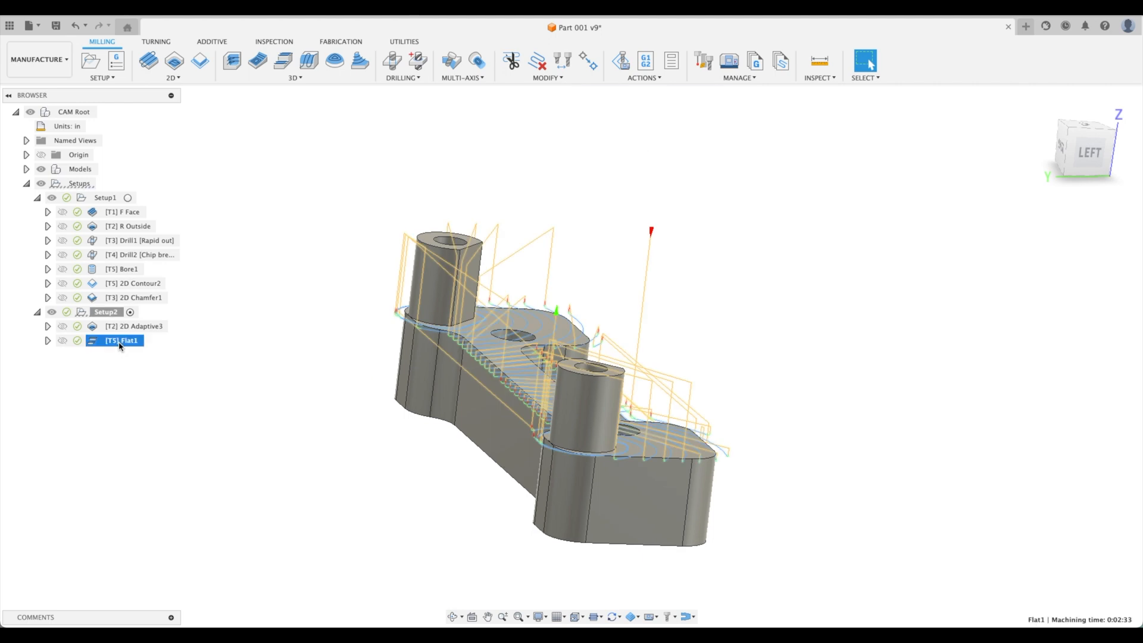
click(105, 312)
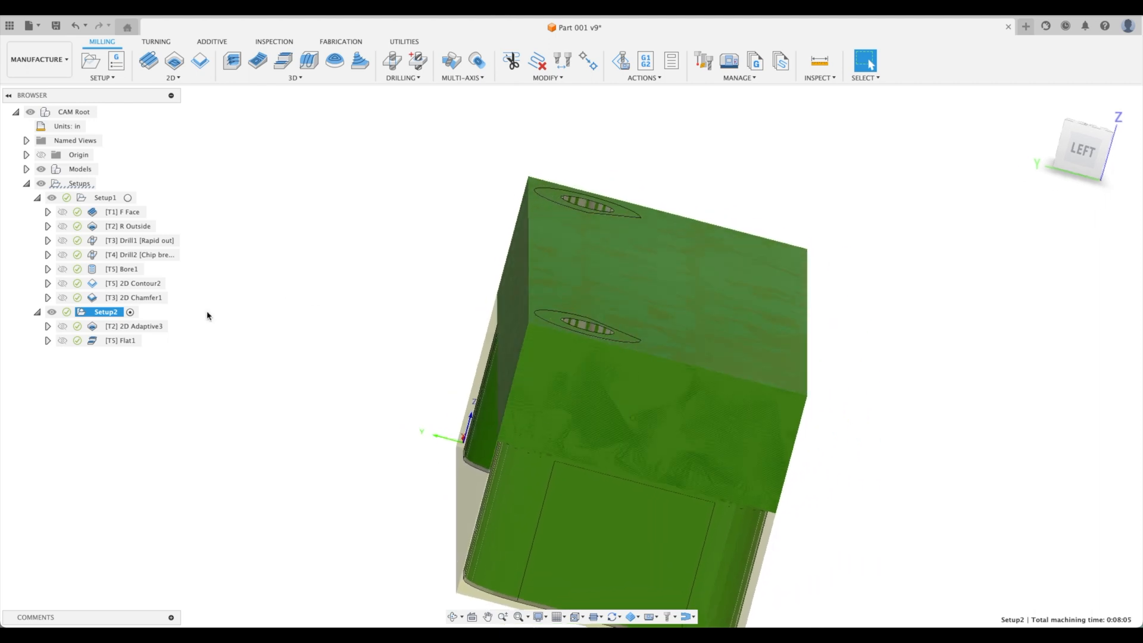
right_click(75, 182)
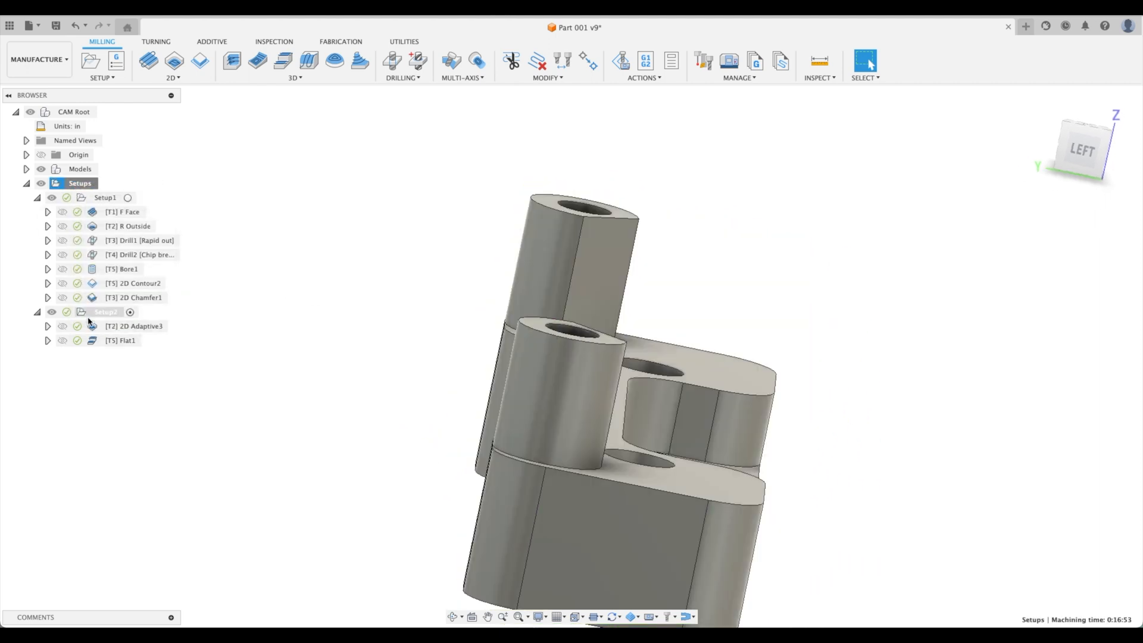
Step: Set Setup1's stock bottom offset to 0.04 in and round up to nearest 0.05
double_click(103, 198)
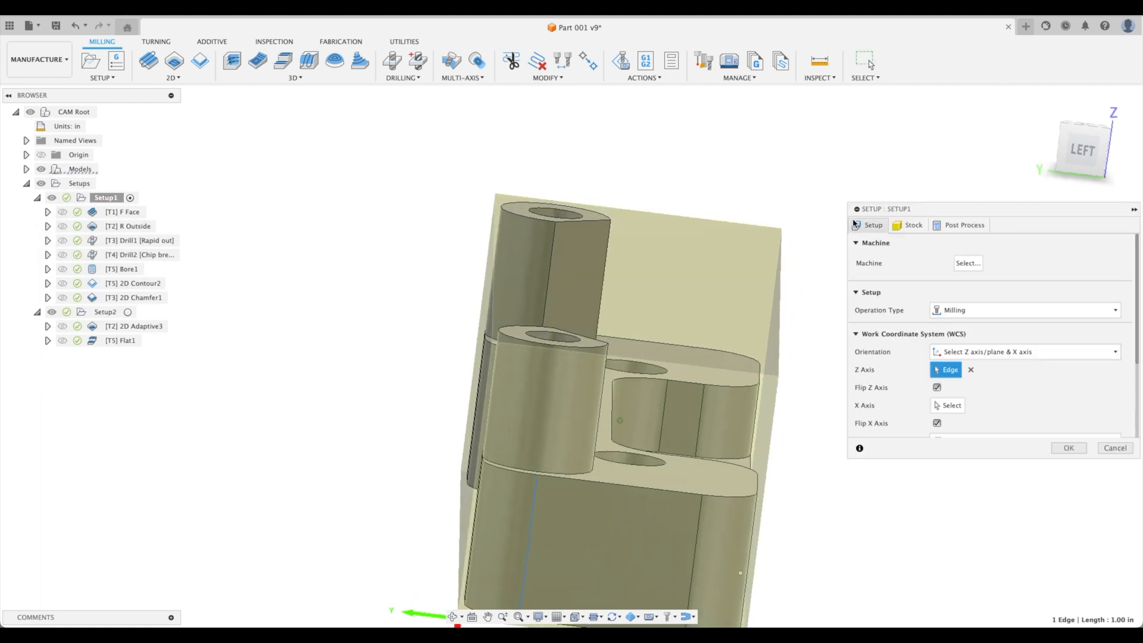
click(913, 225)
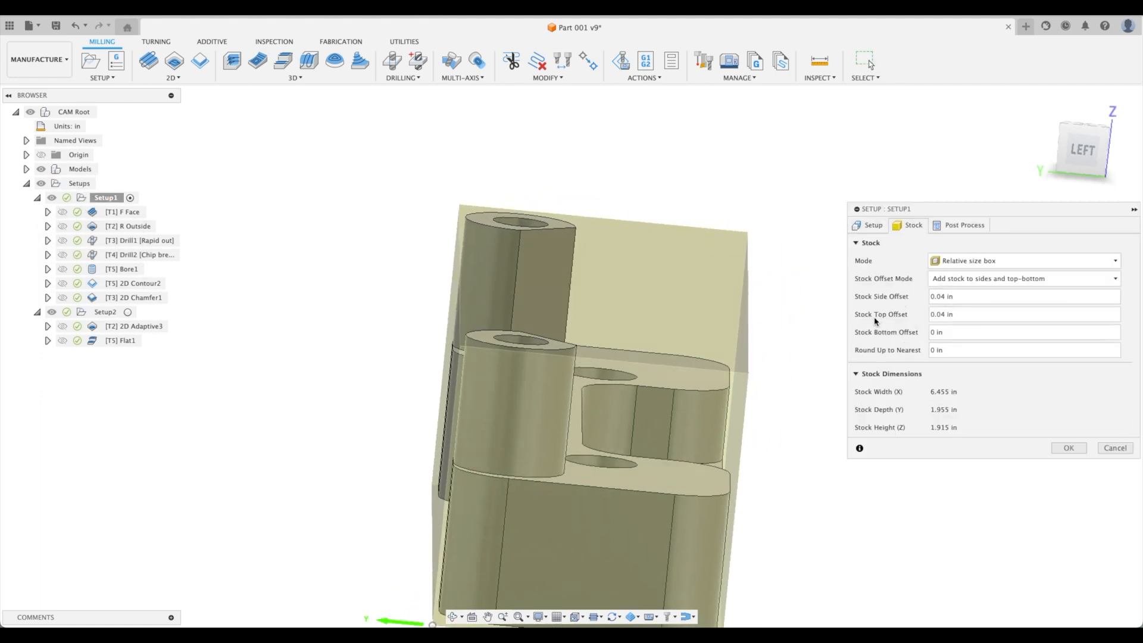
click(1024, 315)
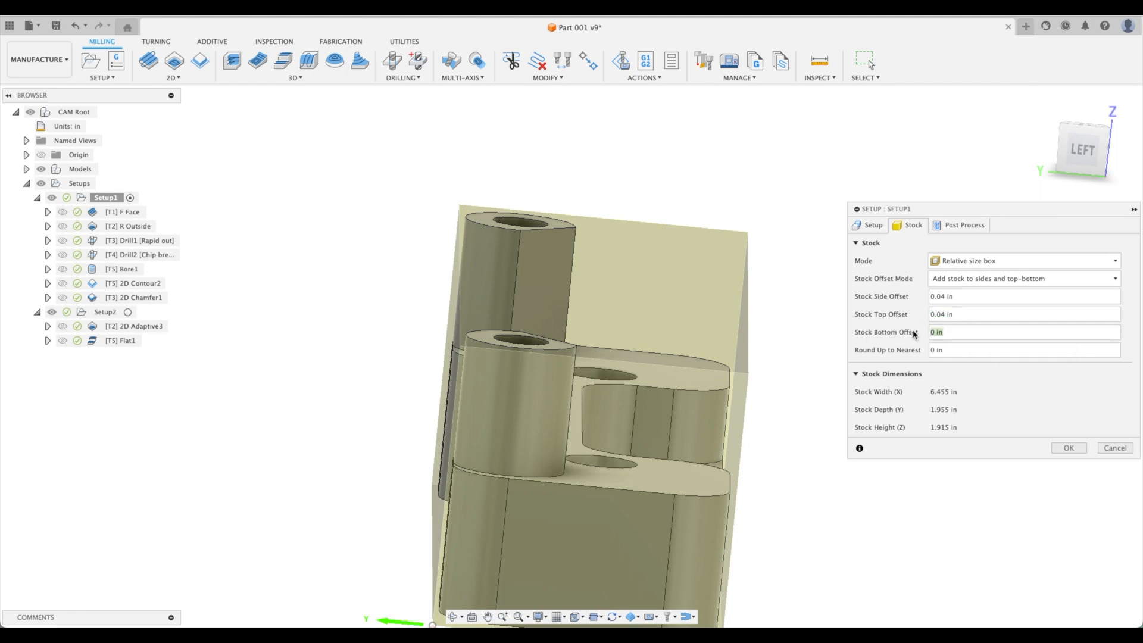
text(.04)
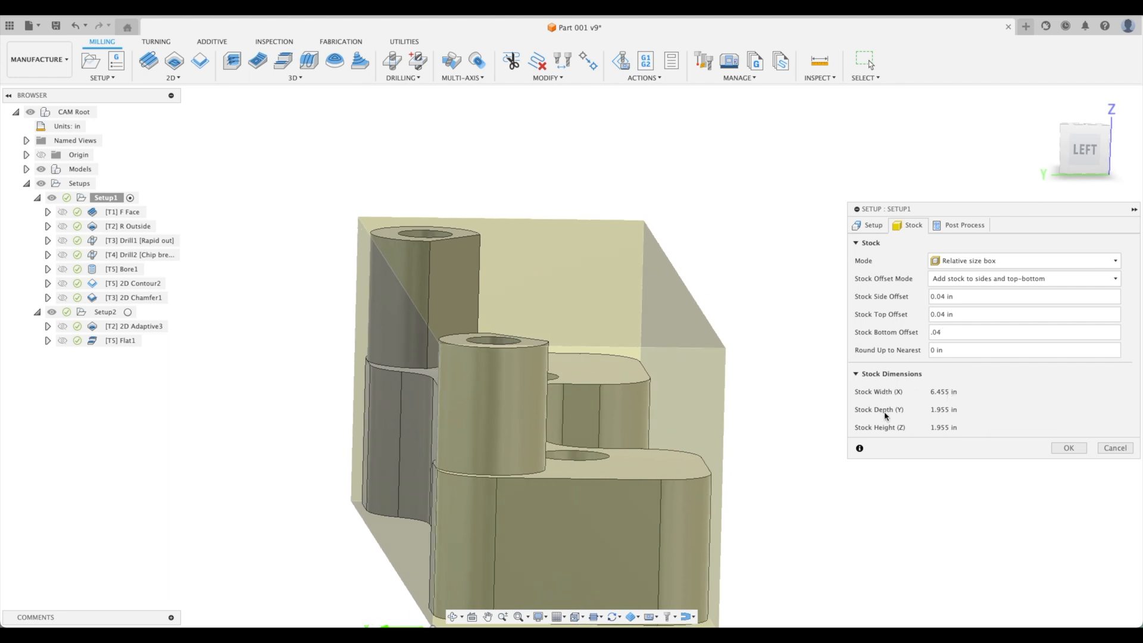
mouse_move(930, 393)
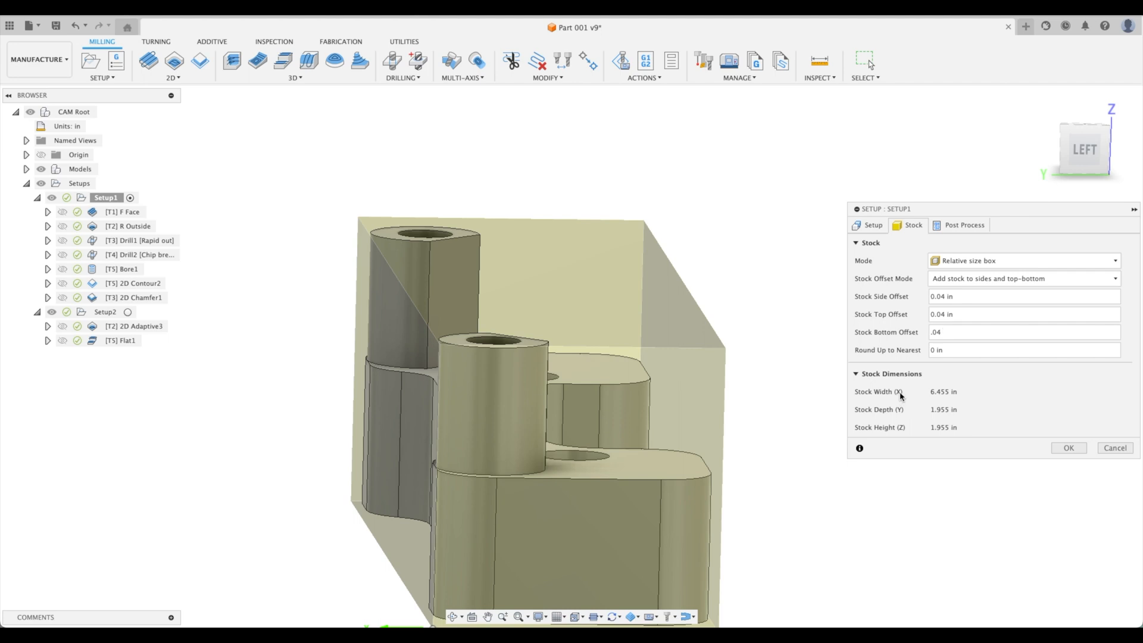
mouse_move(929, 393)
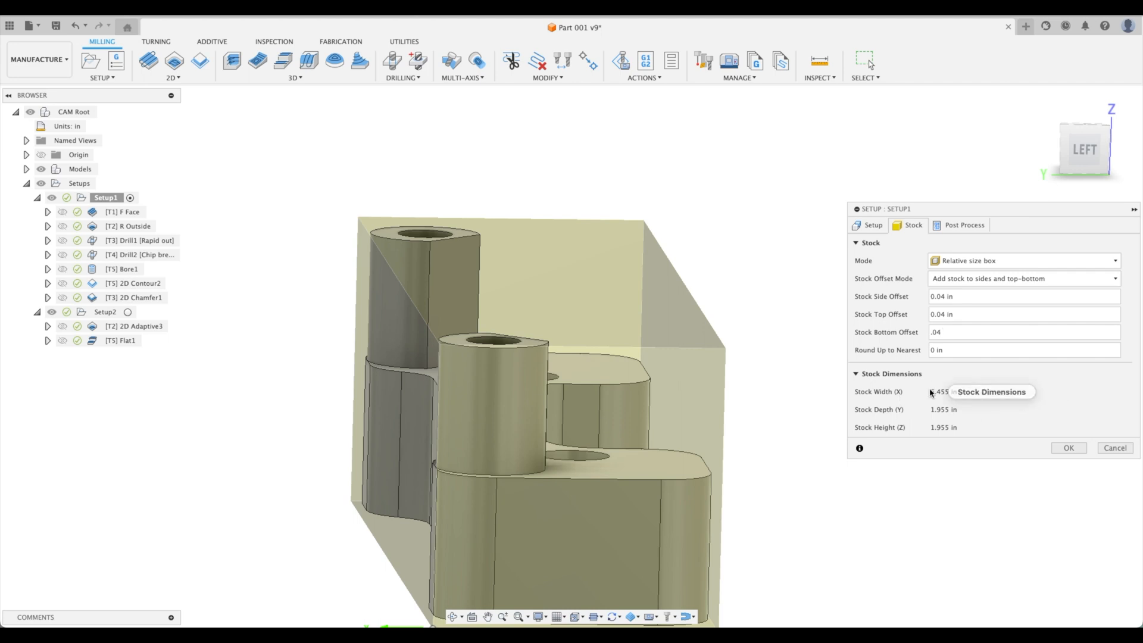
mouse_move(936, 401)
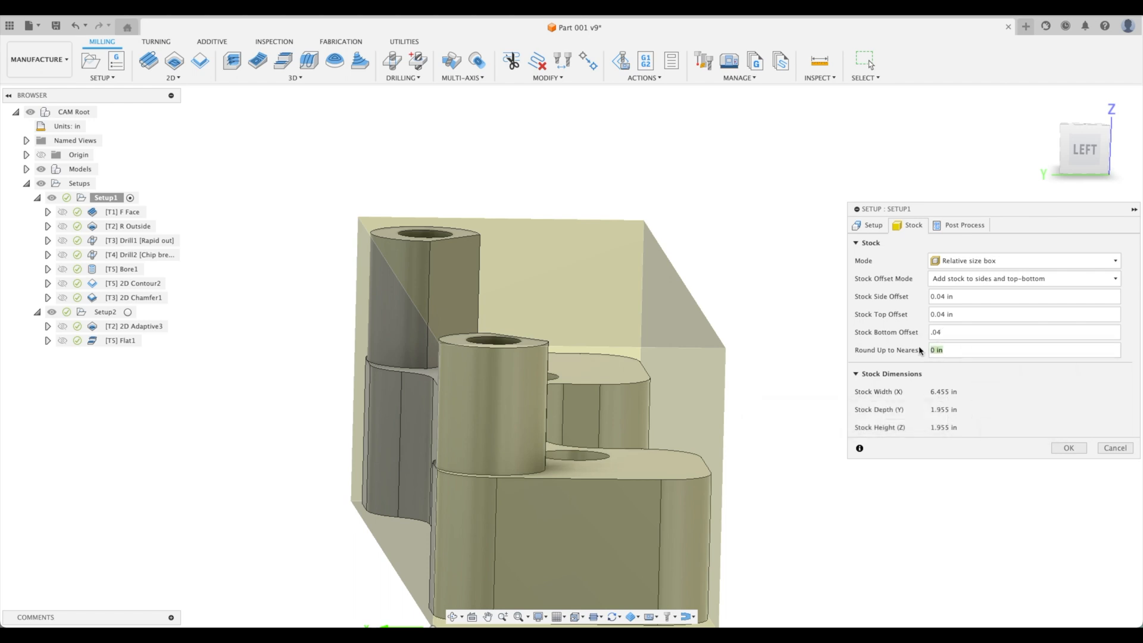
text(.05)
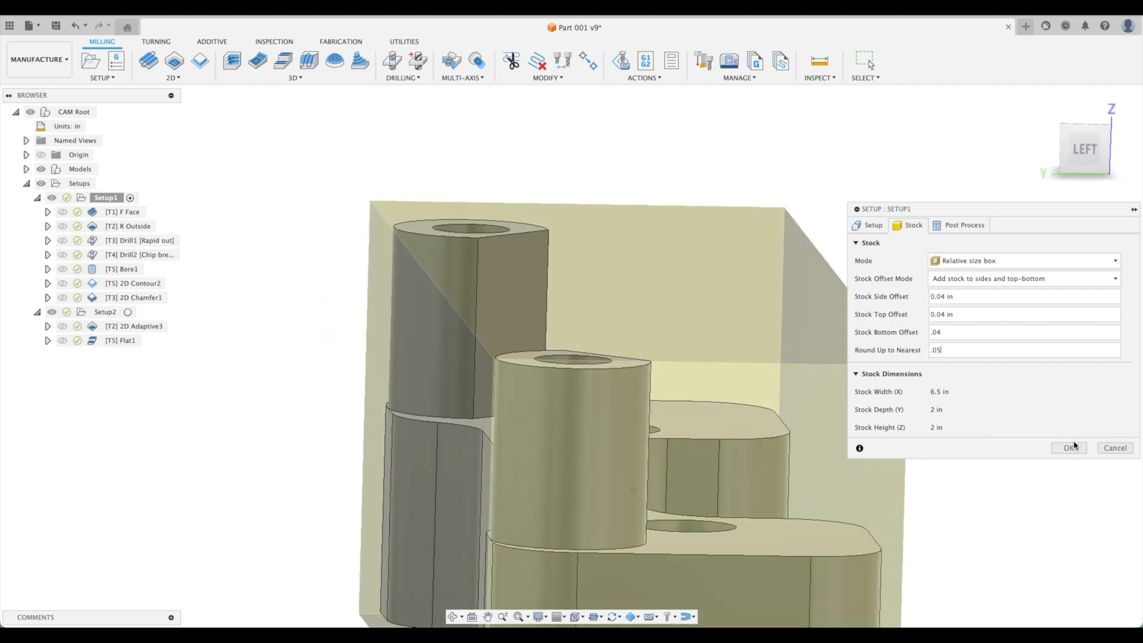
click(1069, 447)
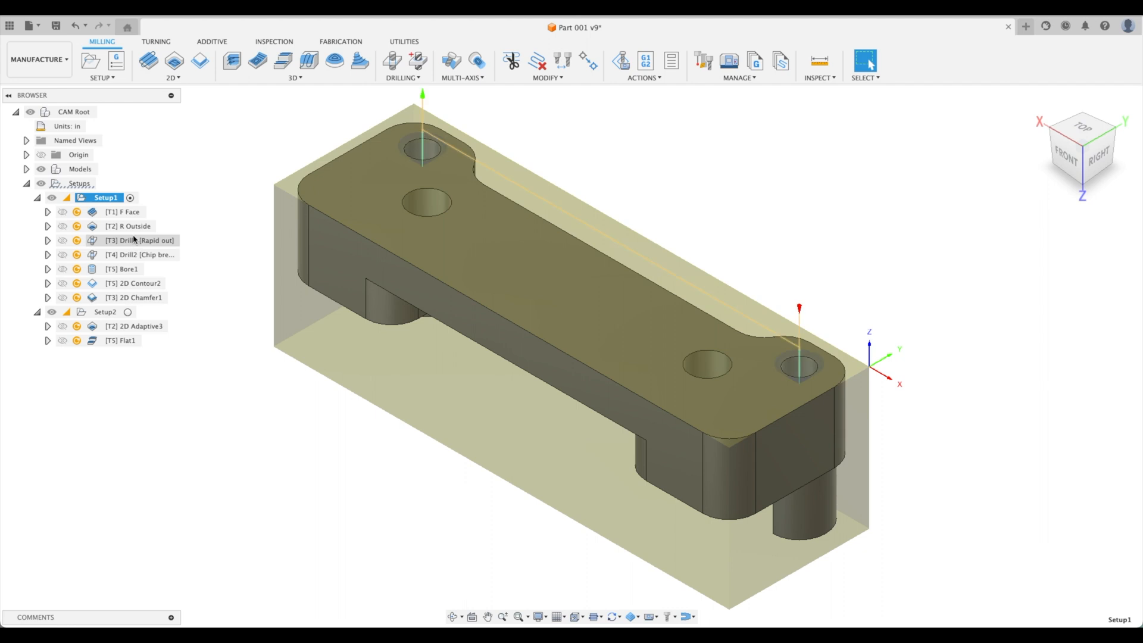
Step: Generate toolpaths for all setups, then check 2D Contour2 and Setup2
right_click(93, 197)
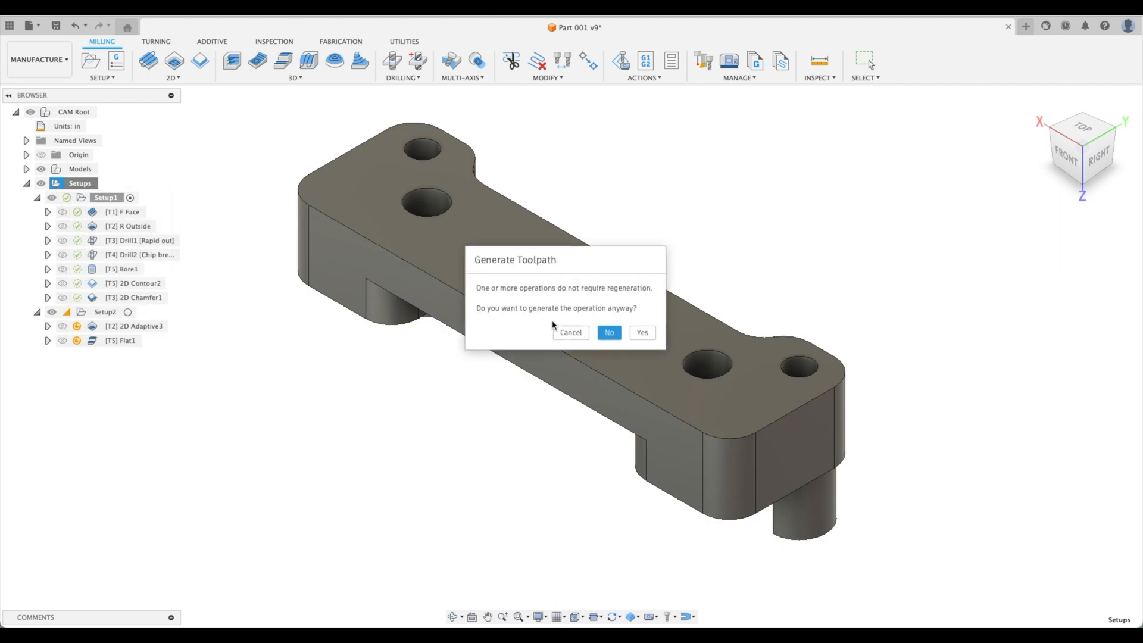
click(609, 332)
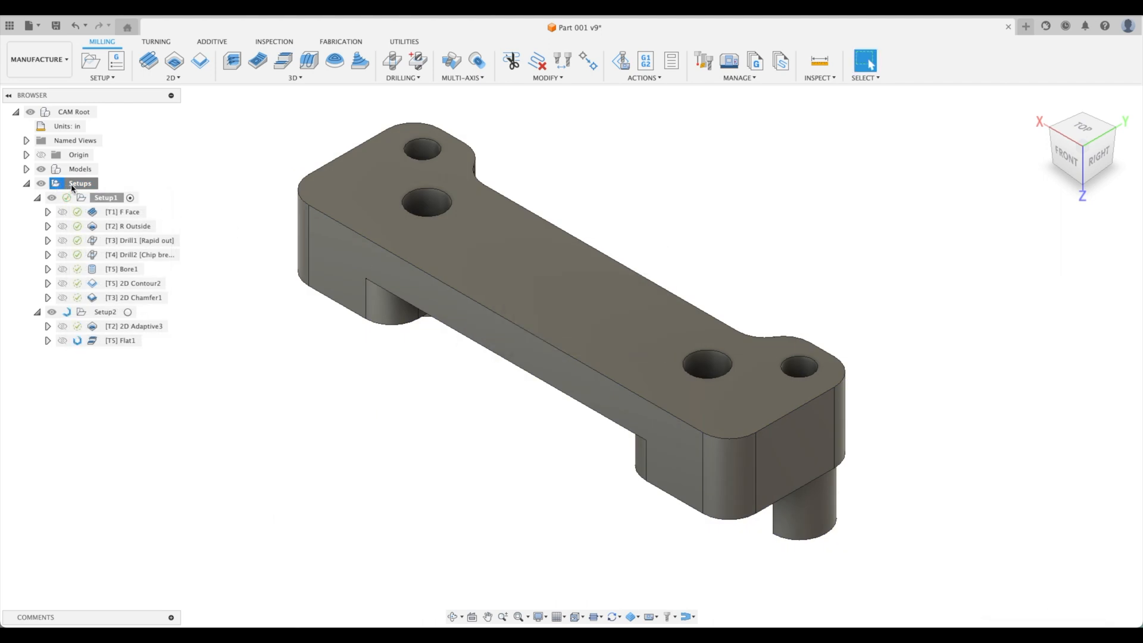
click(123, 283)
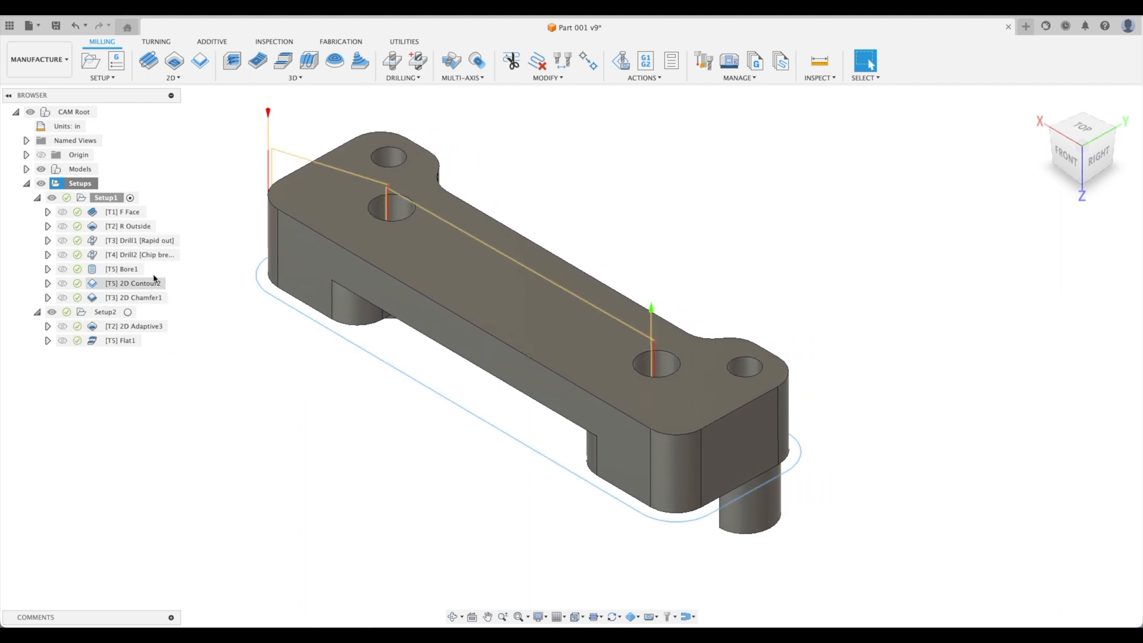
click(107, 312)
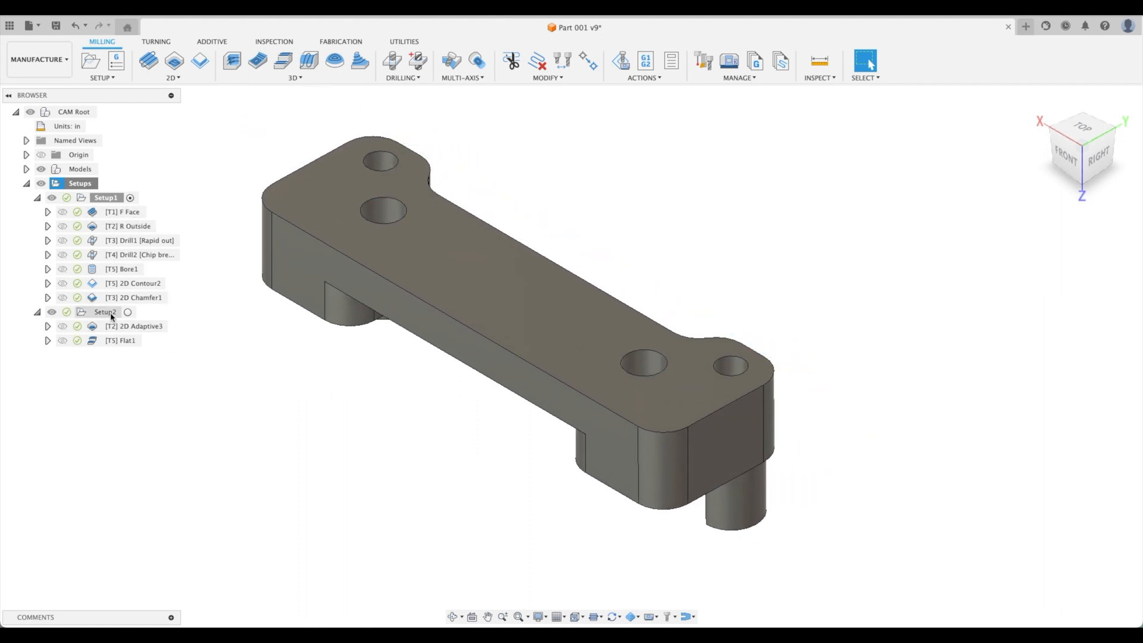
Step: Add a face operation to Setup2, simulate Setup2, and select 2D Adaptive3
right_click(113, 212)
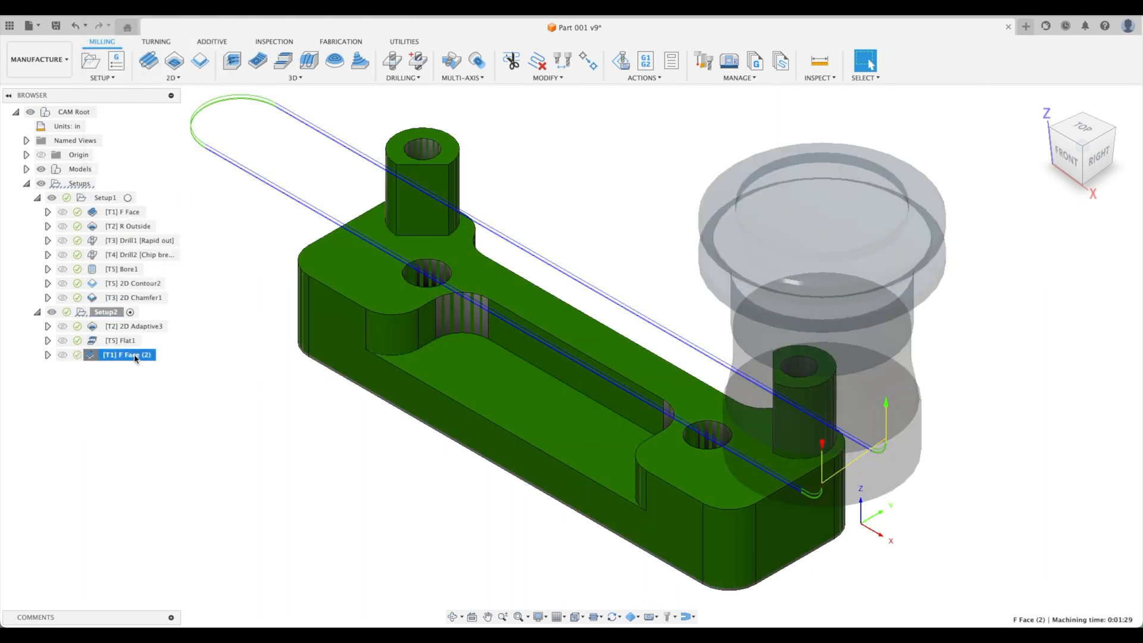
right_click(101, 312)
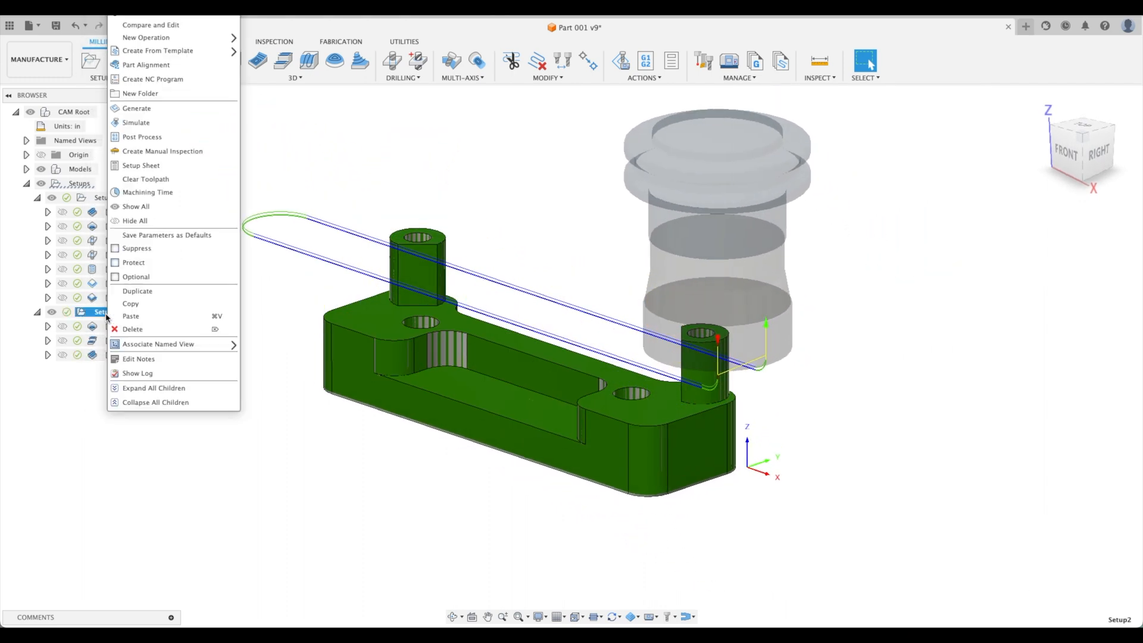
click(135, 122)
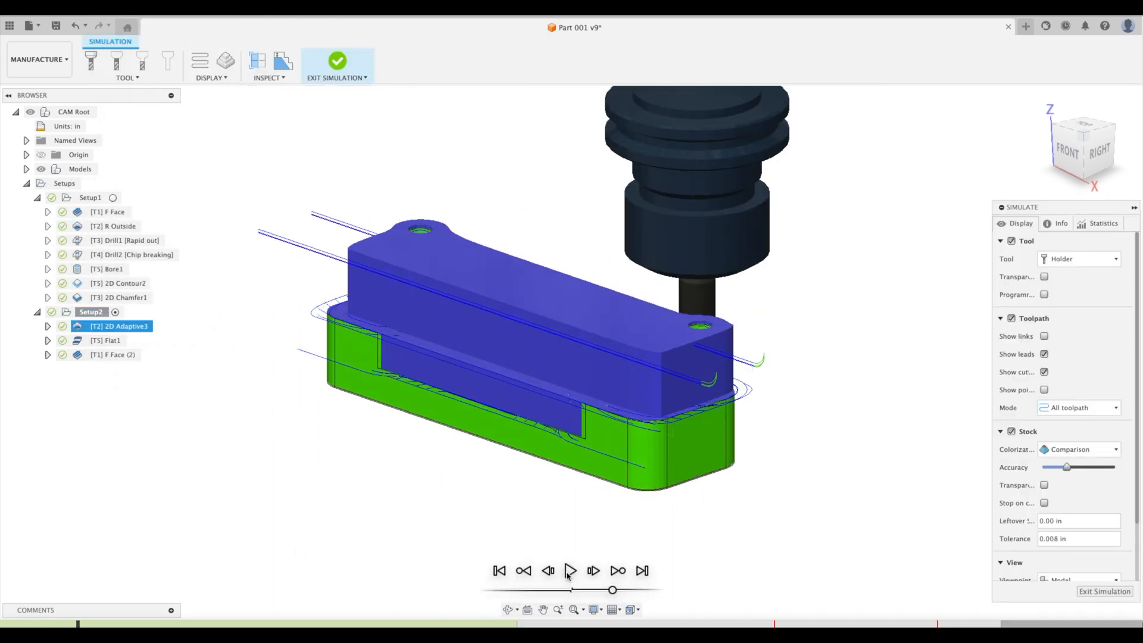
click(337, 61)
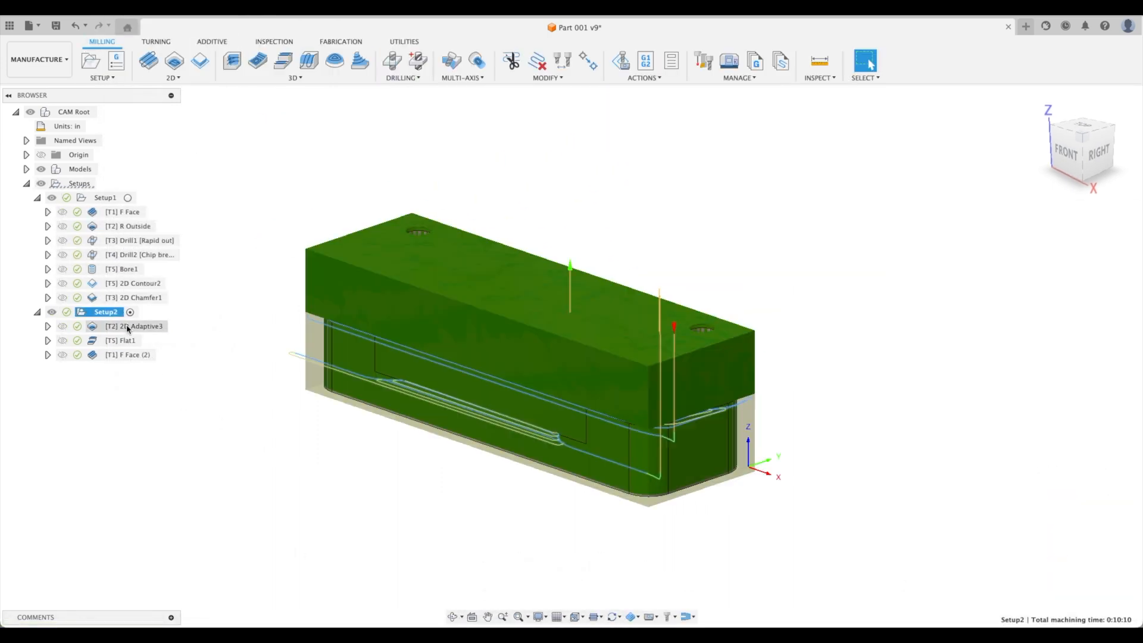
click(125, 326)
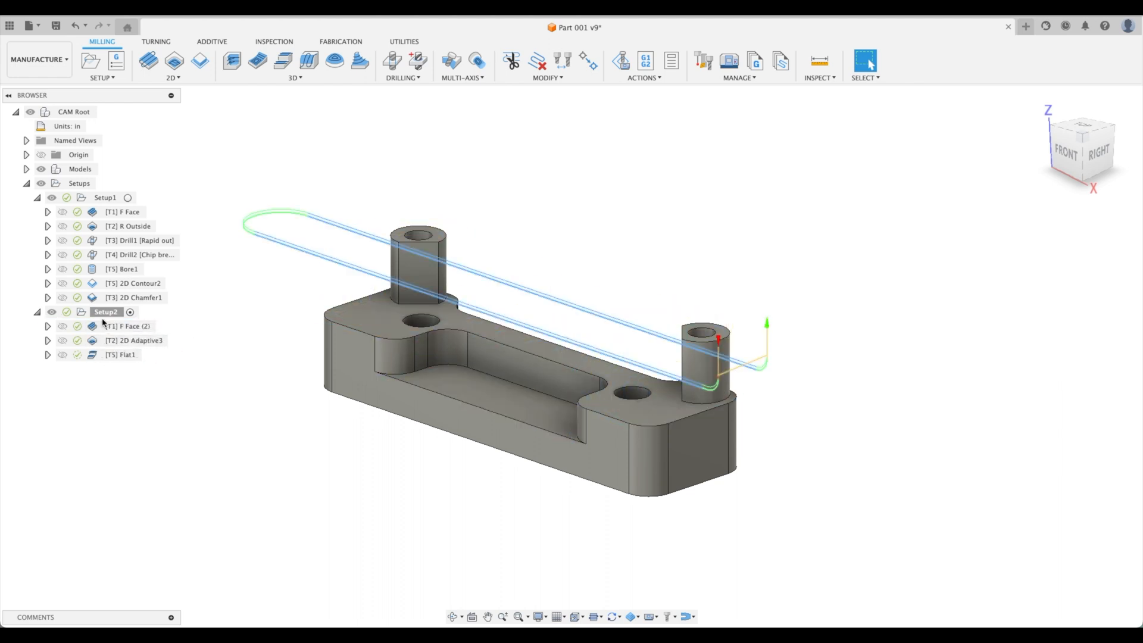
Step: Simulate Setup2's reordered sequence with facing first, then exit the simulation
right_click(106, 312)
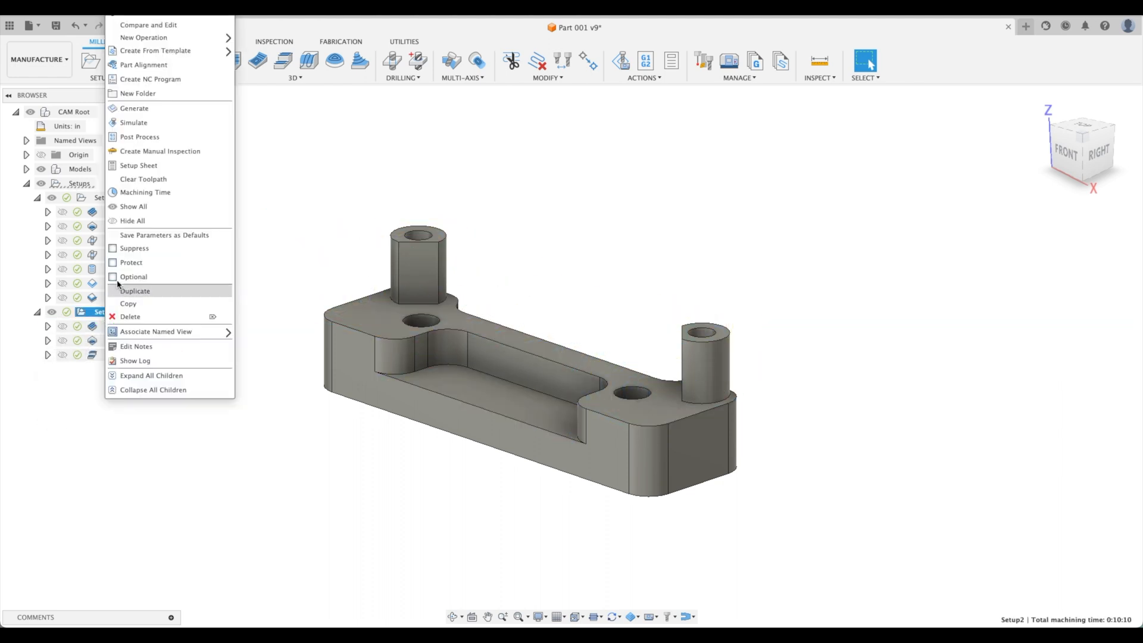
click(133, 122)
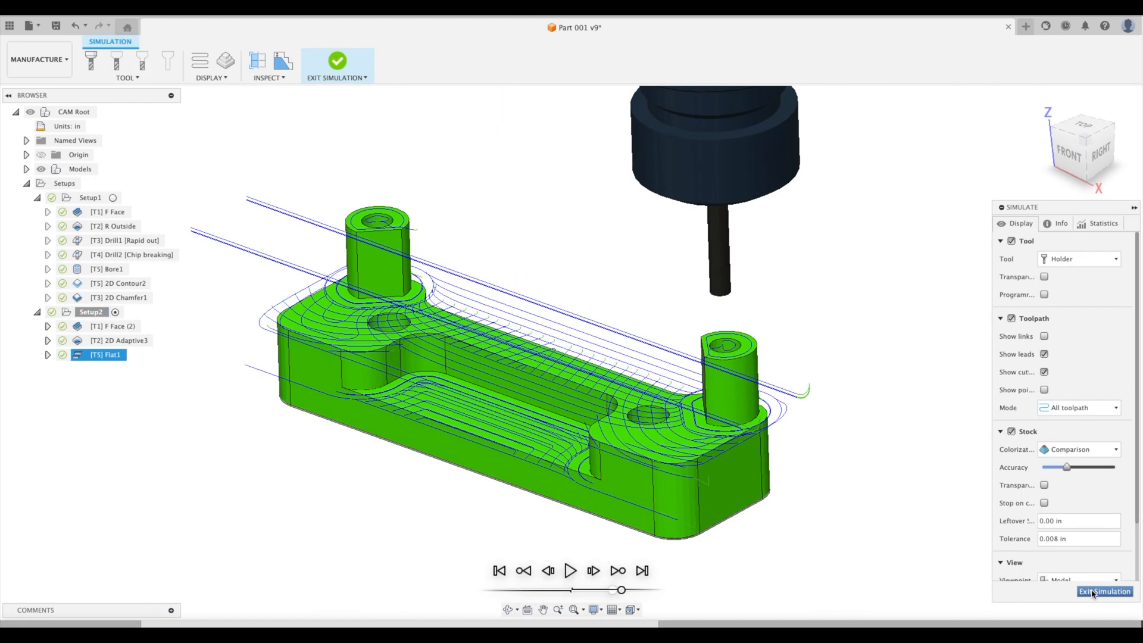
click(1104, 591)
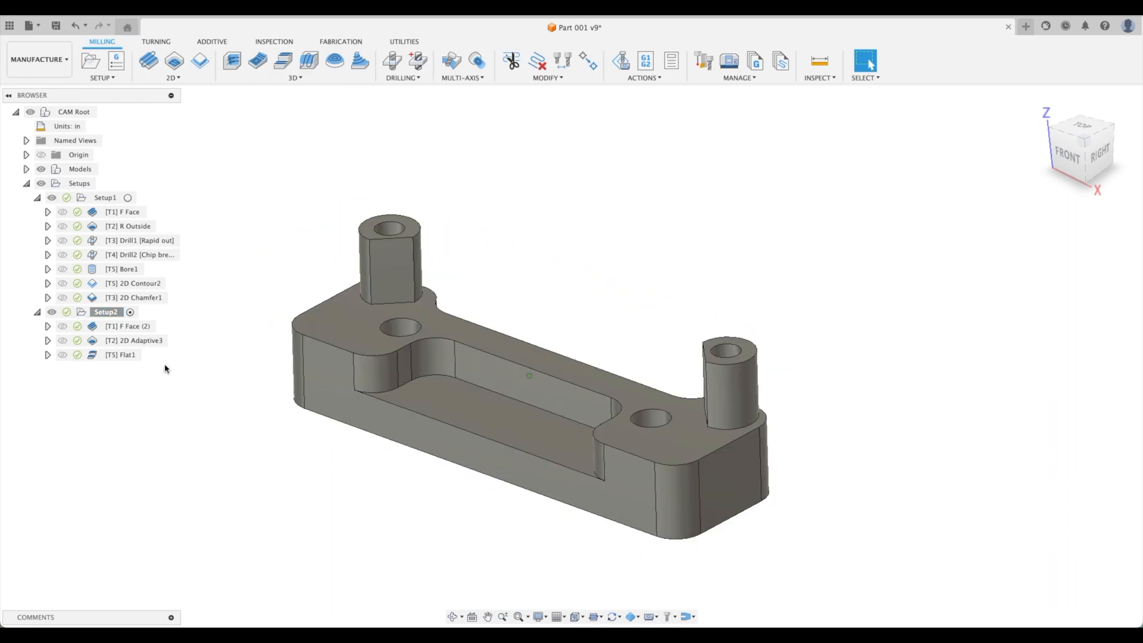